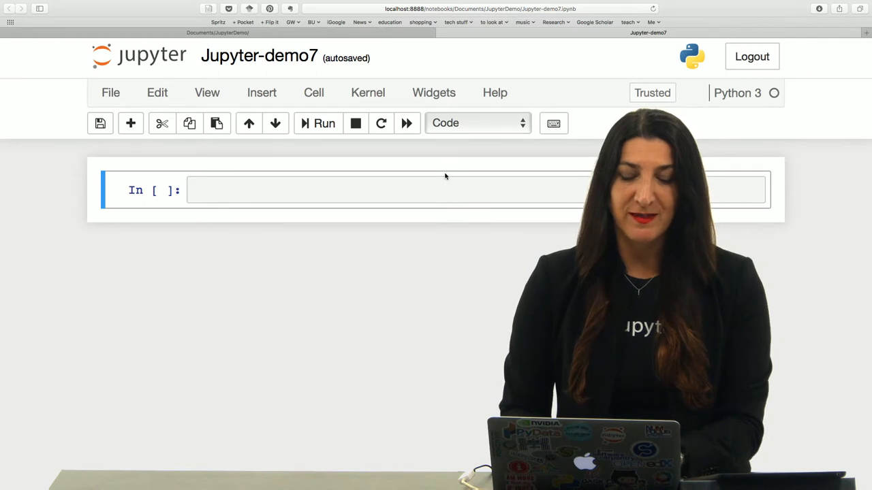
# Define and run def do_nothing(): with an indented pass body
pyautogui.click(428, 189)
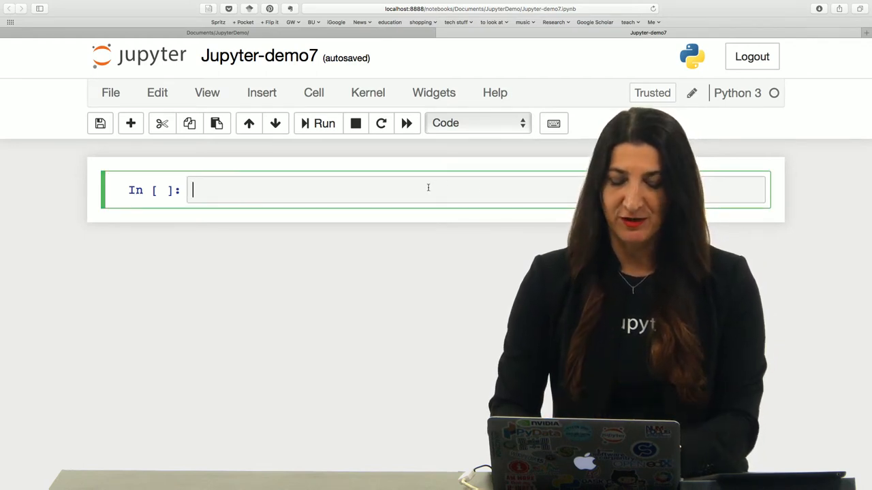
pyautogui.write('def')
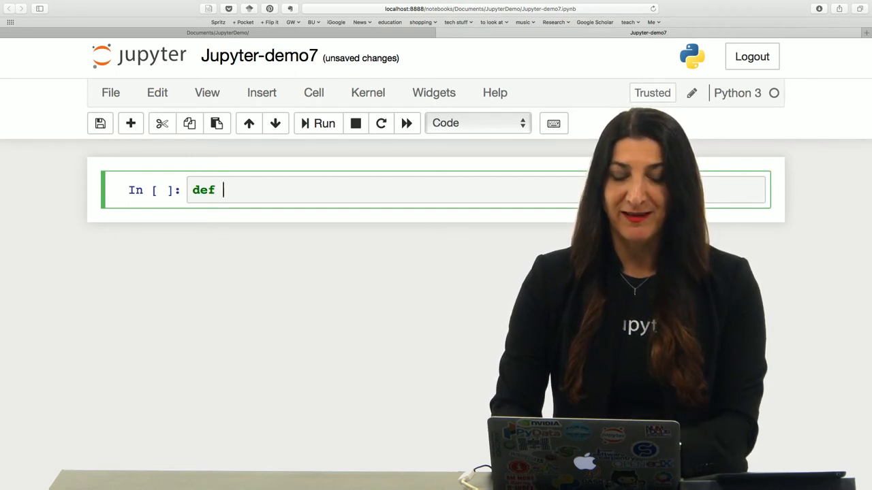
pyautogui.write('n')
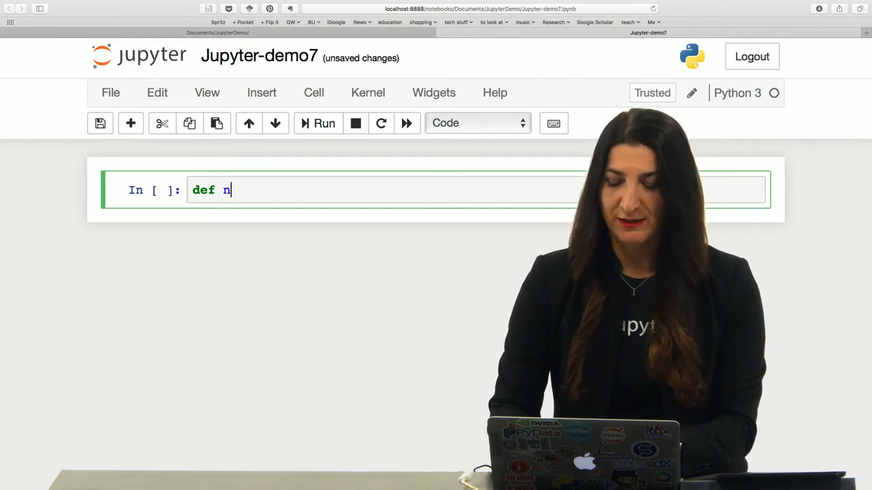
pyautogui.write('o_thi')
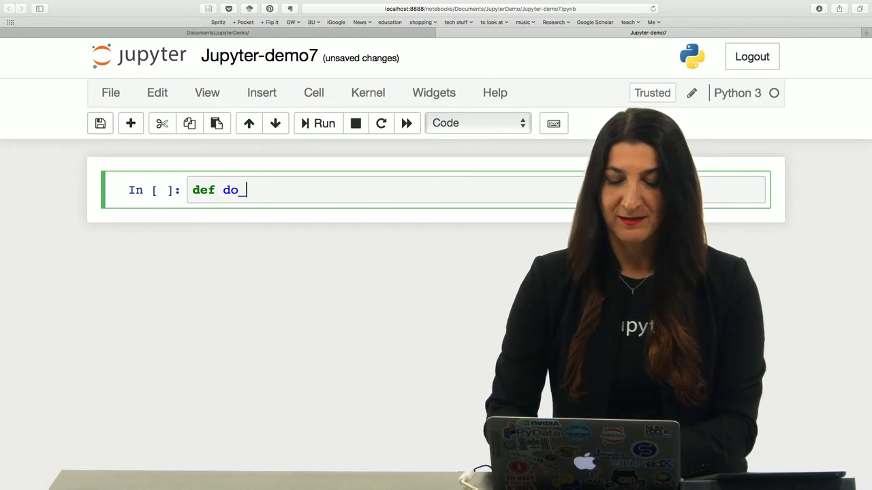
pyautogui.write('nothing')
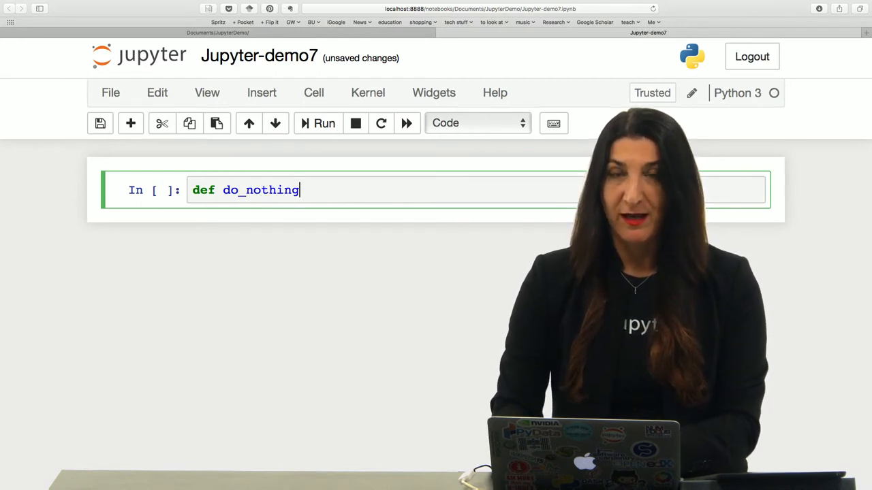
pyautogui.write('()')
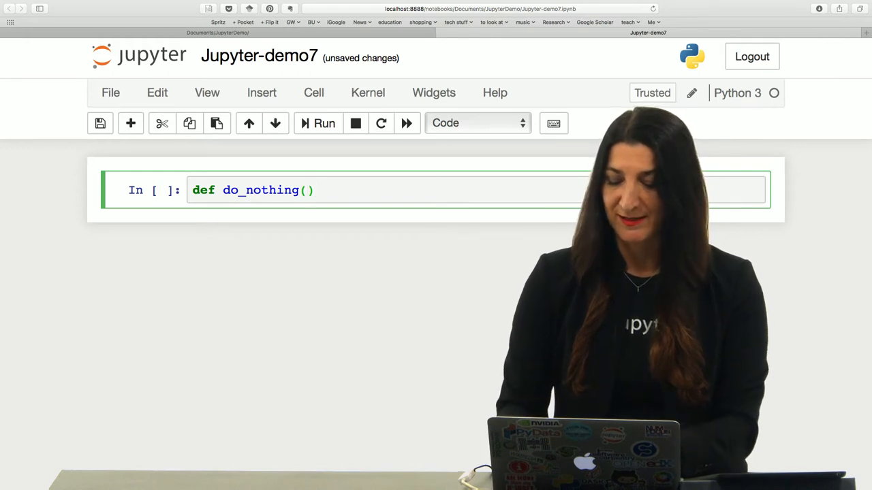
pyautogui.write(':')
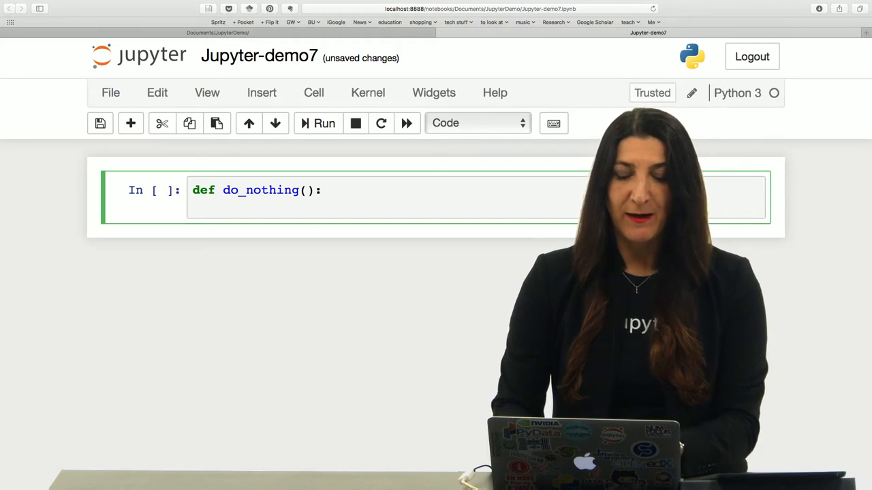
pyautogui.press('enter')
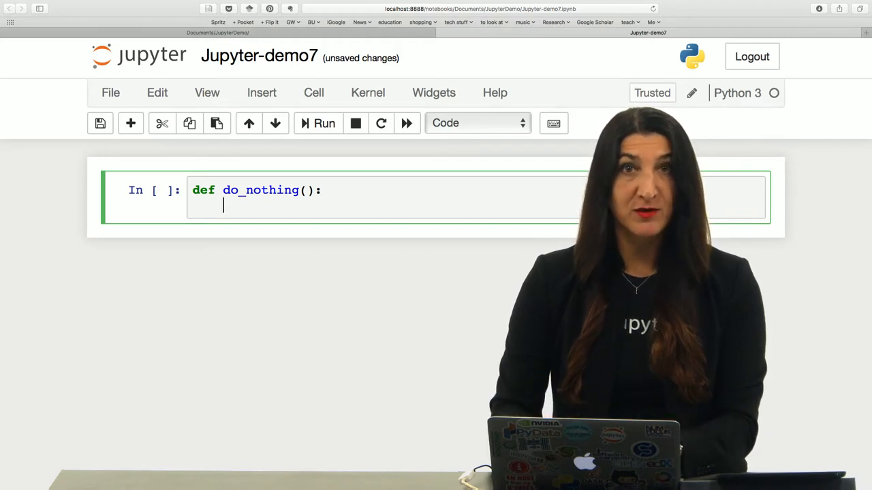
pyautogui.write('p')
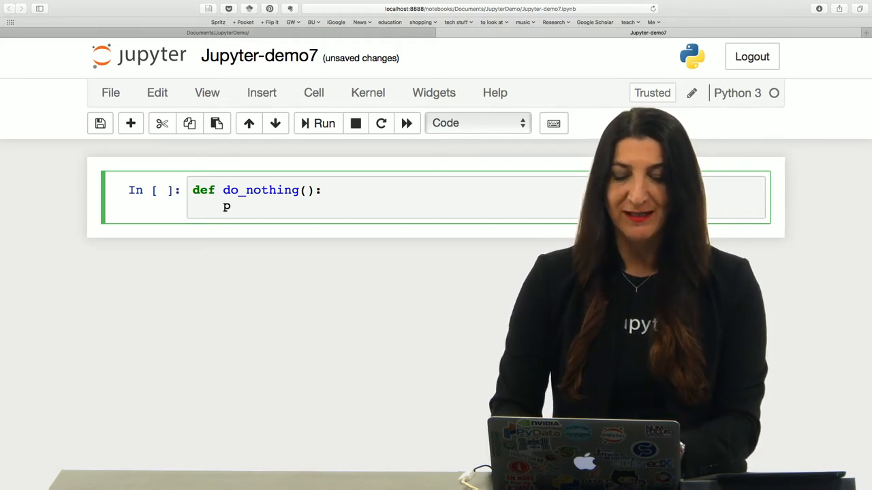
pyautogui.write('ass')
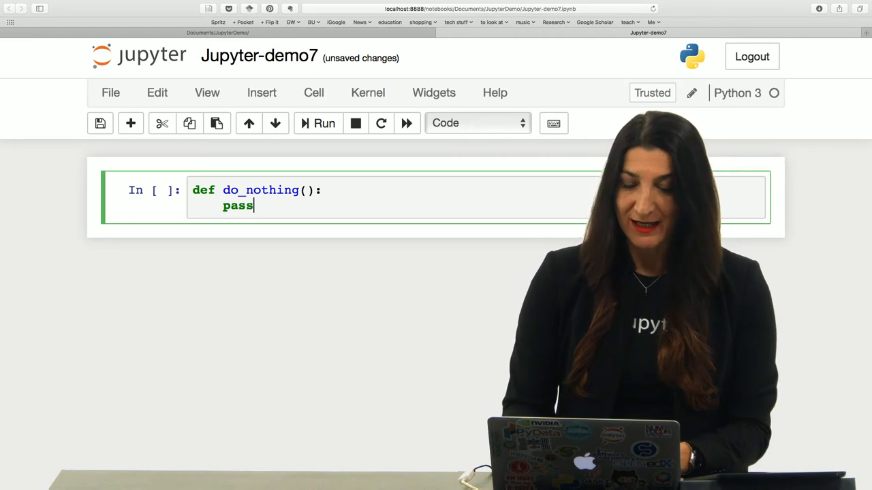
pyautogui.click(324, 123)
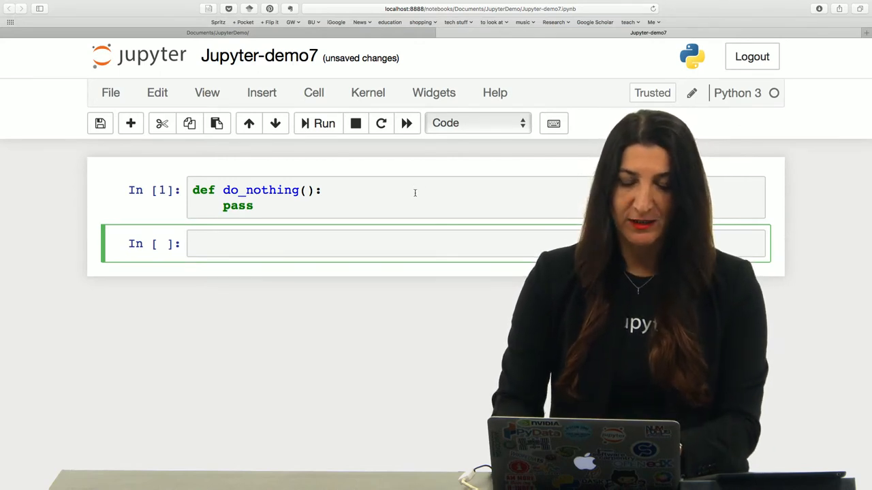
# Evaluate type(do_nothing) and type(do_nothing()) in separate new cells
pyautogui.write('type()')
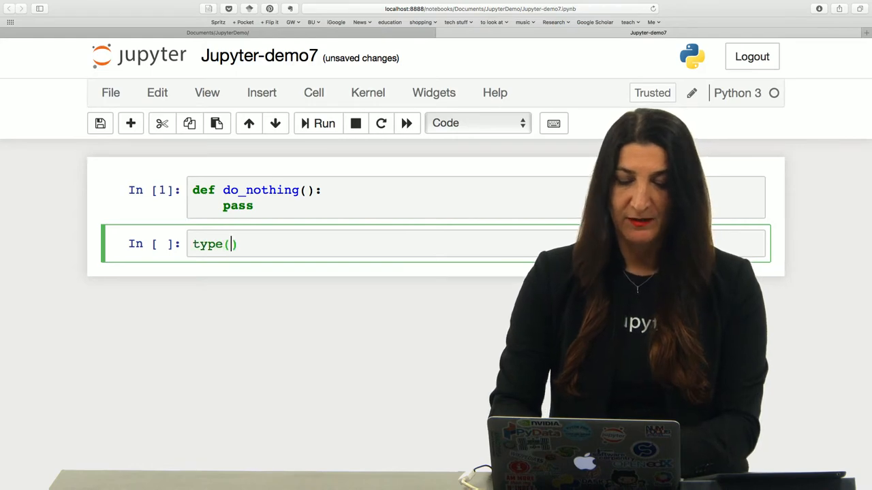
pyautogui.write('do_nothing')
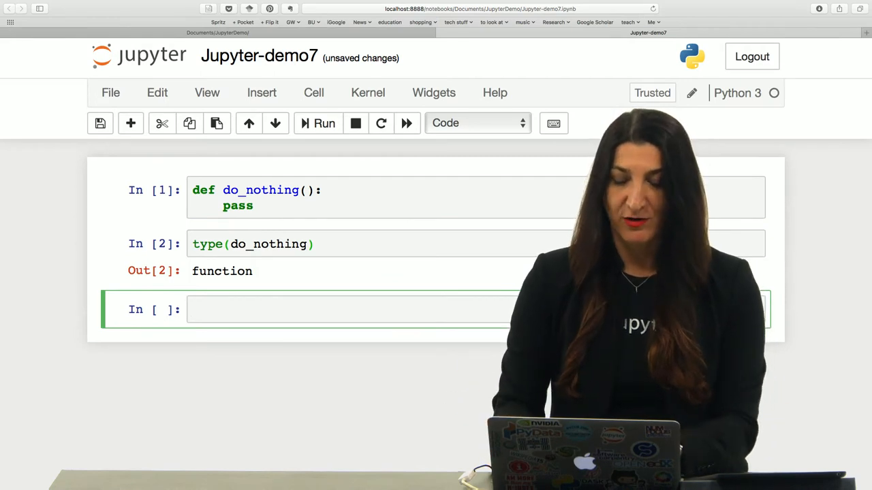
pyautogui.write('type')
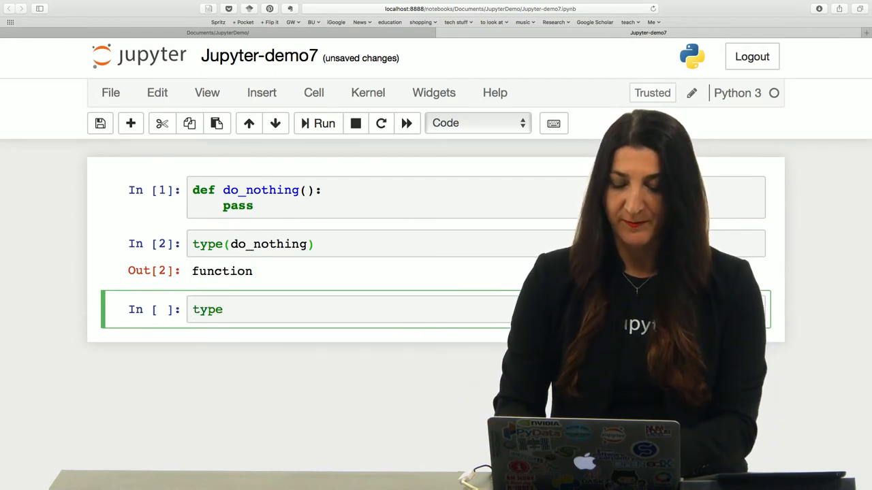
pyautogui.write('(do_no')
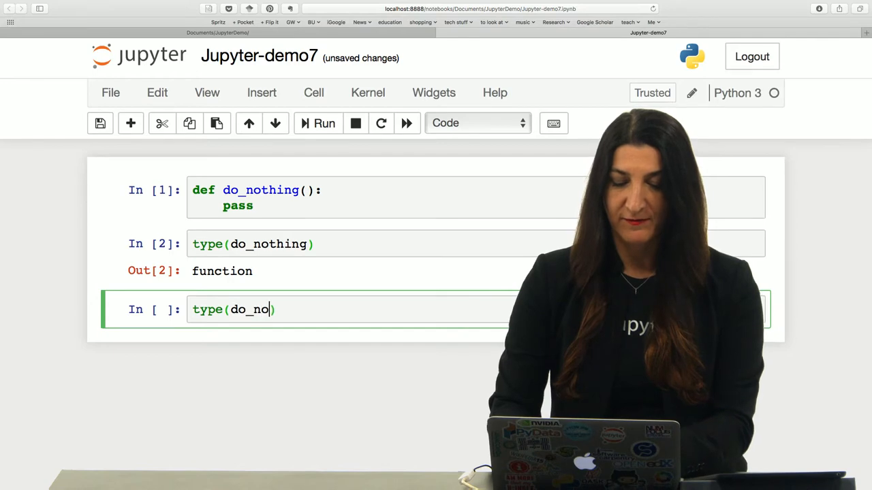
pyautogui.write('thing')
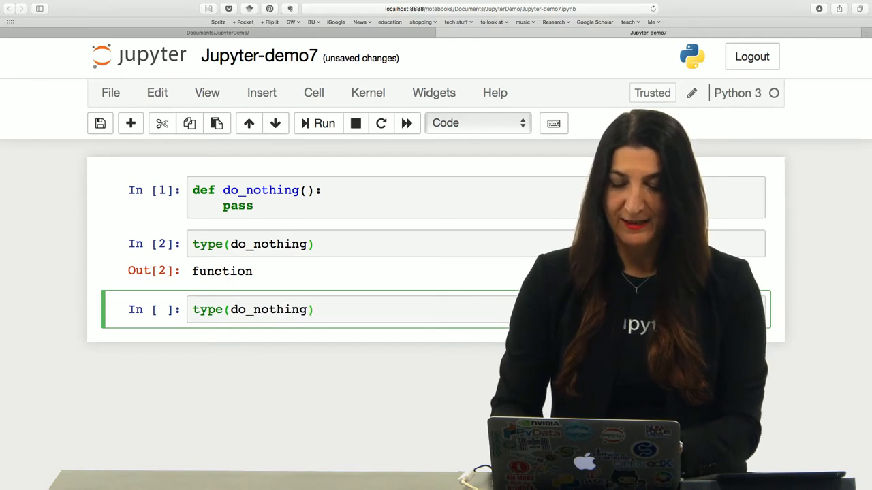
pyautogui.write('()')
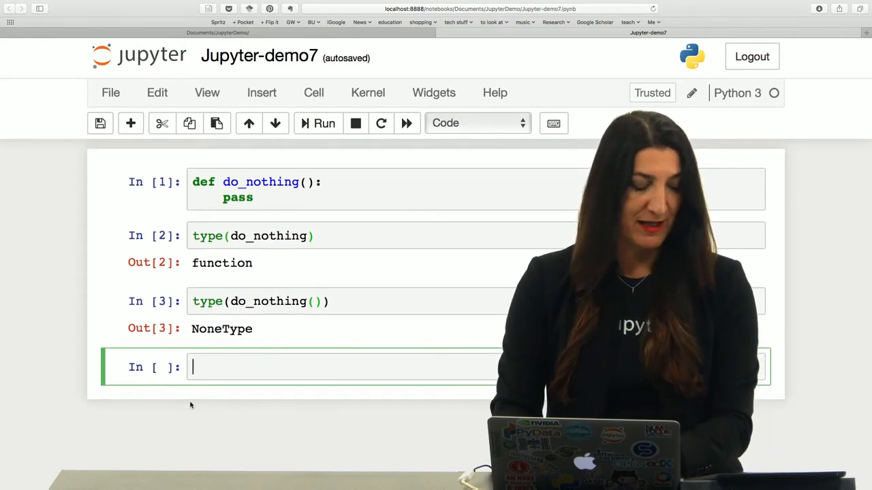
# Start def squarefoo(foo): with a local bar = 2
pyautogui.write('def')
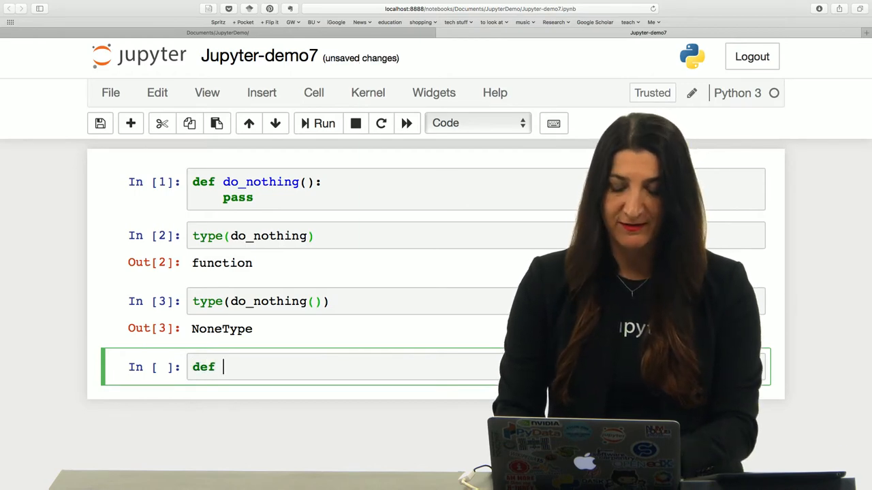
pyautogui.write('square')
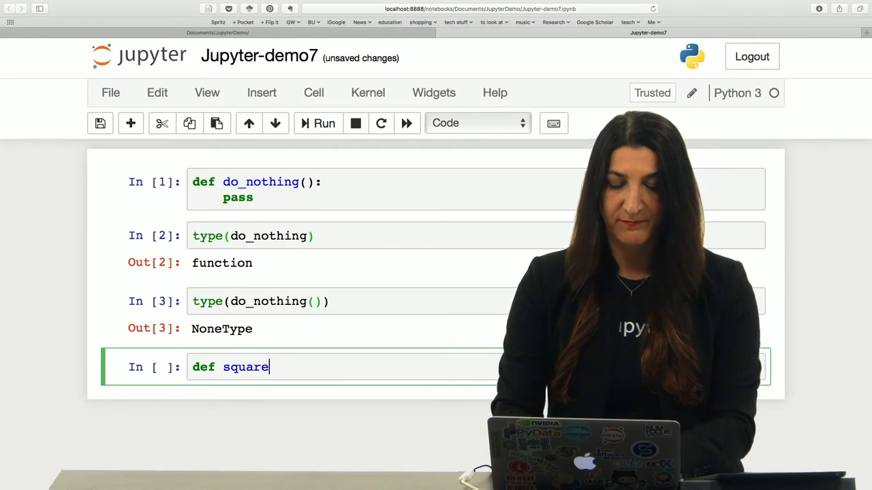
pyautogui.write('foo()')
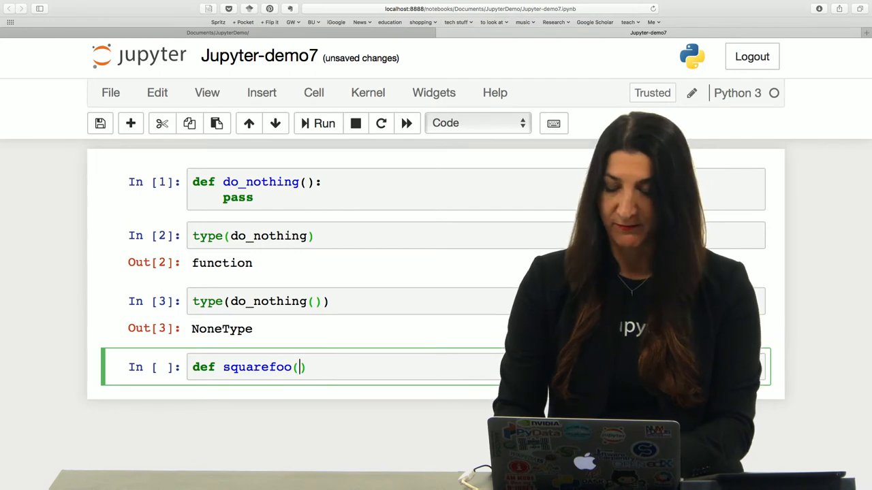
pyautogui.write('foo):')
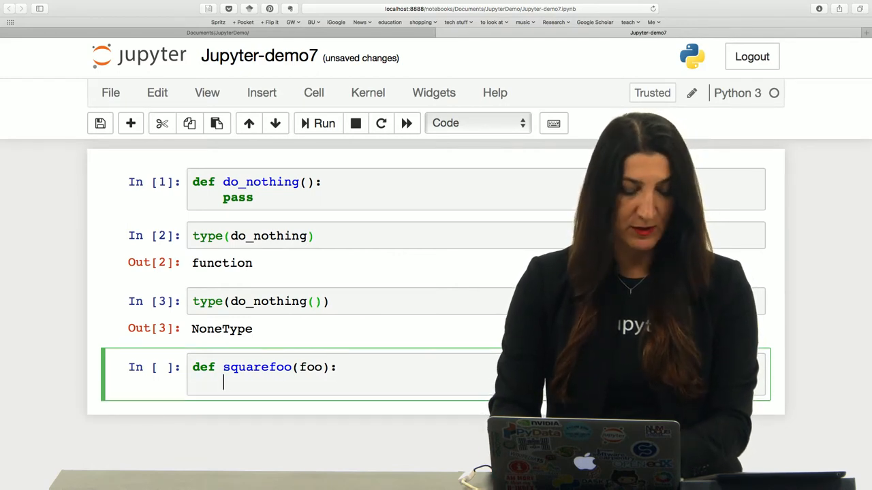
pyautogui.write('bar')
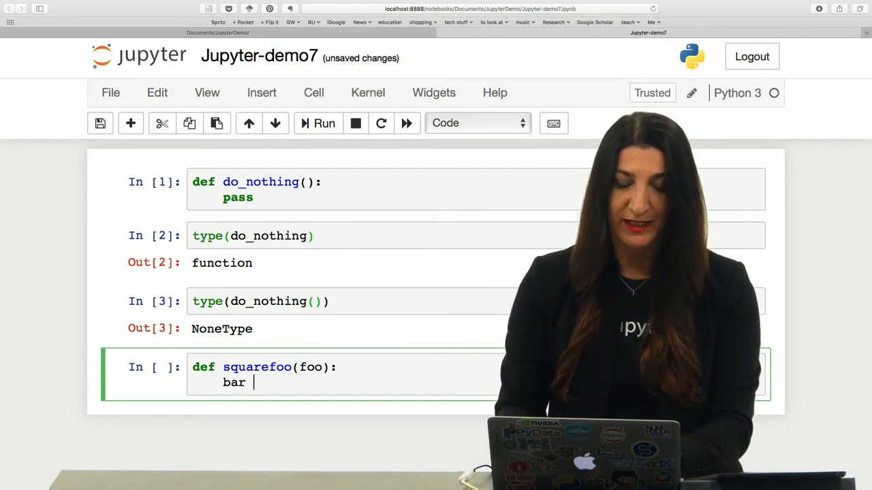
pyautogui.write('=')
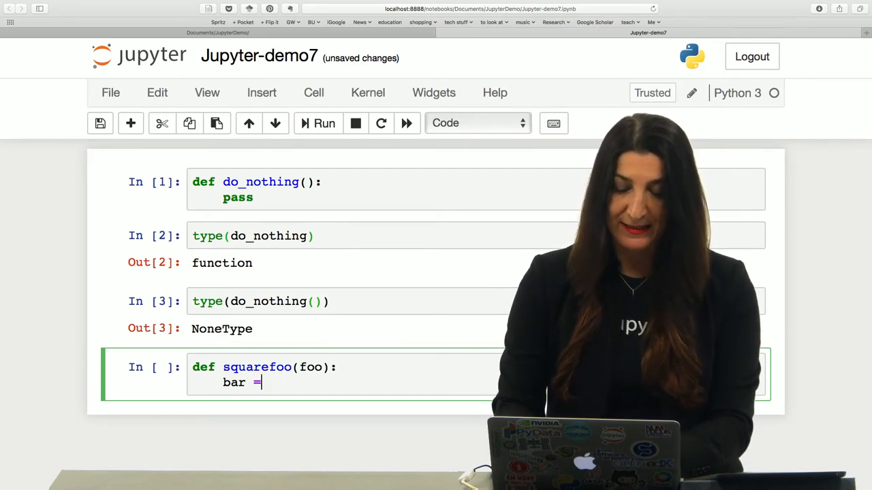
pyautogui.write('2')
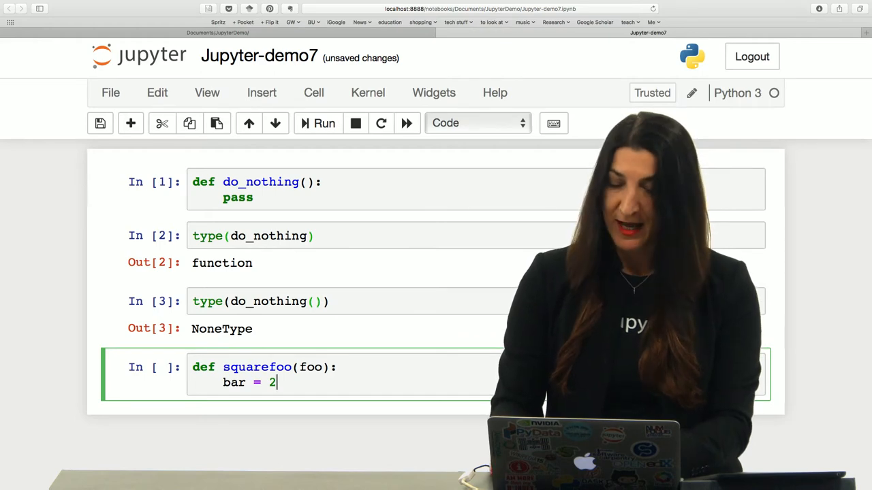
# Complete squarefoo with value = foo**bar and return value
pyautogui.write('value')
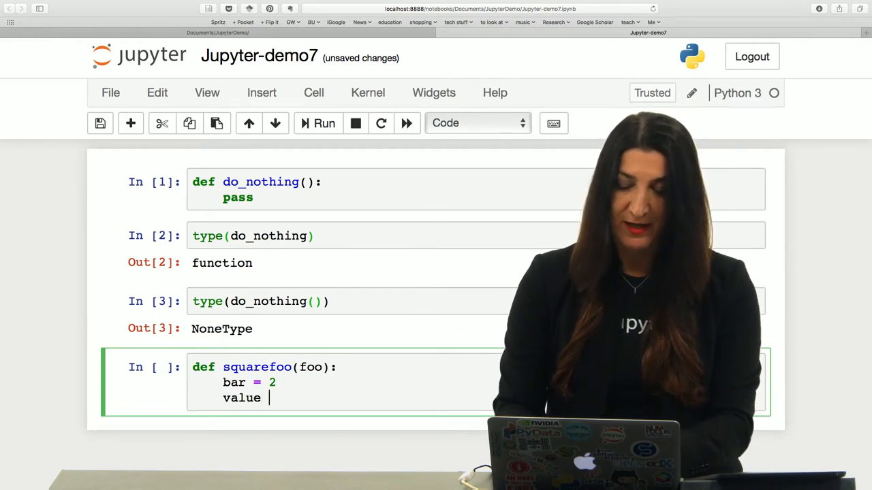
pyautogui.write('= foo')
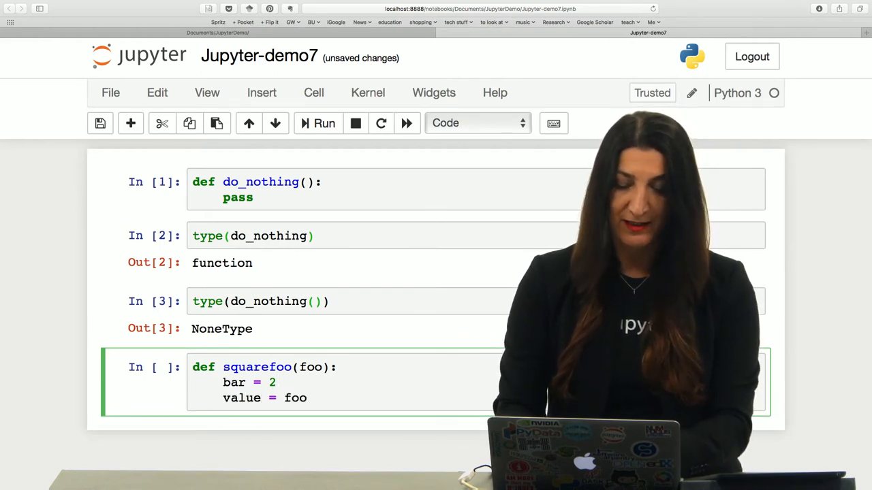
pyautogui.write('**')
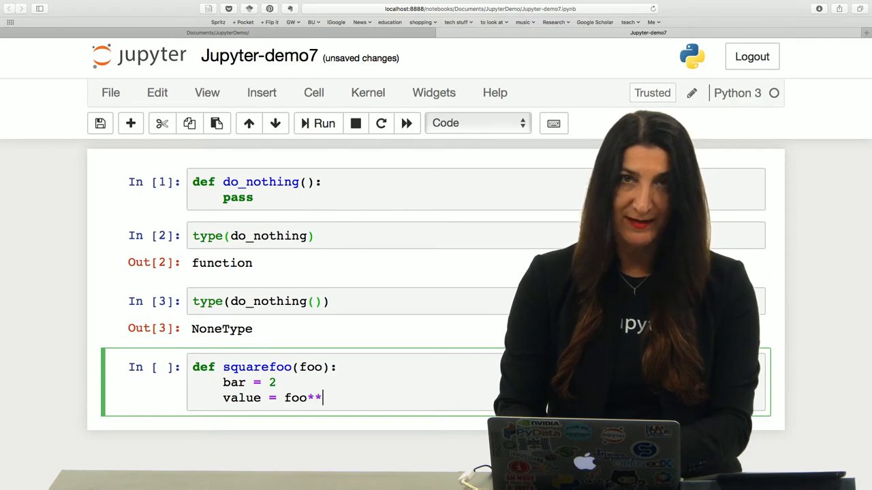
pyautogui.press('Backspace')
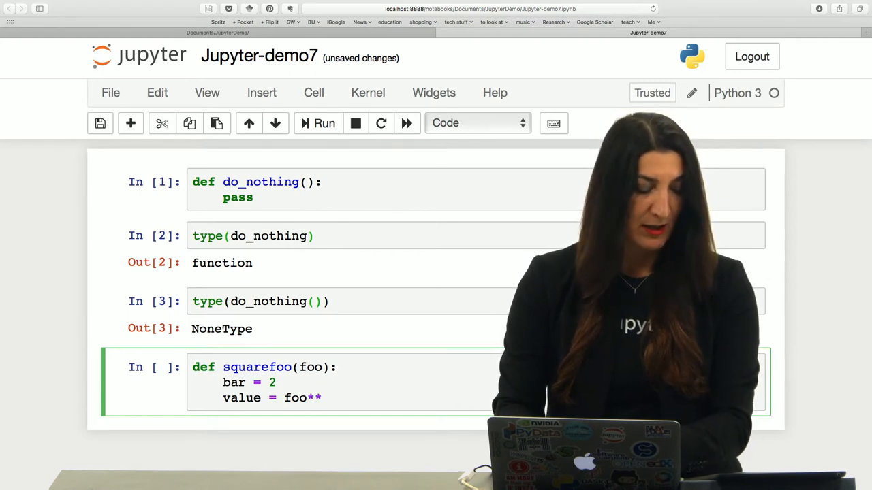
pyautogui.write('bar')
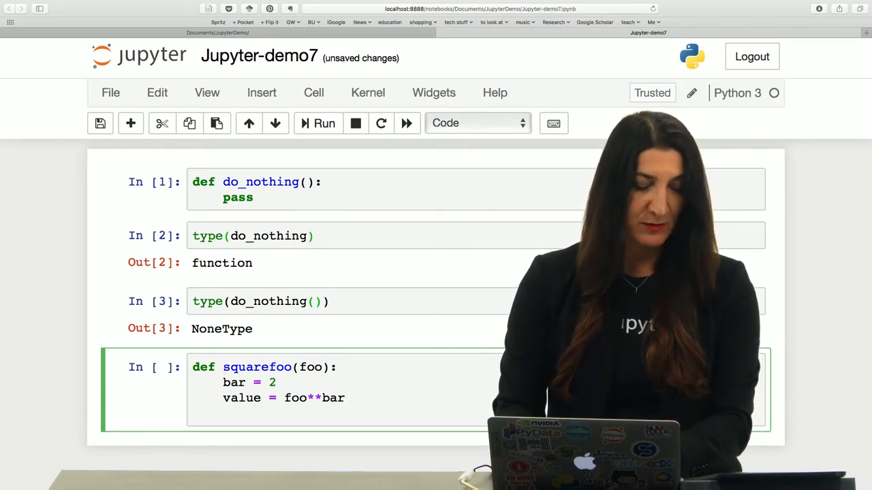
pyautogui.write('return')
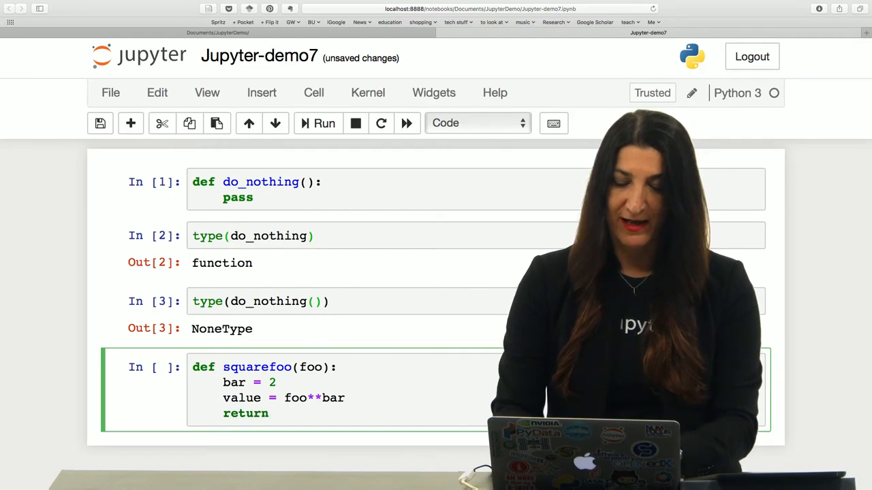
pyautogui.write('value')
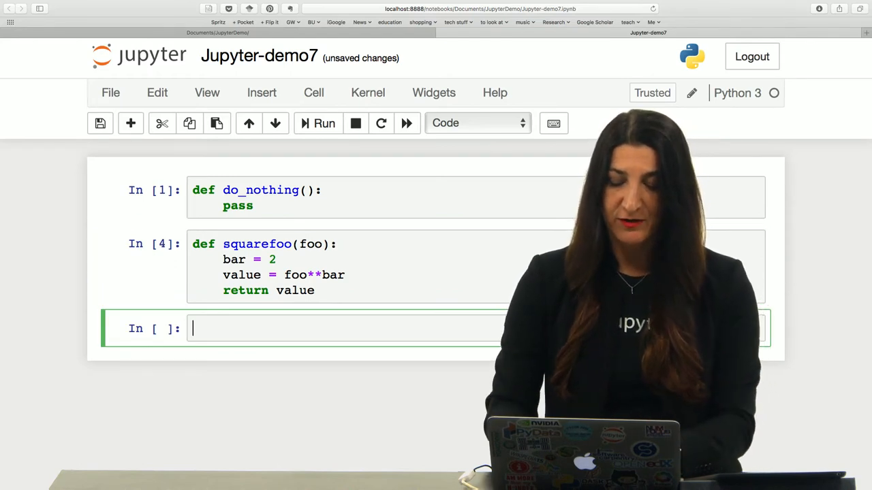
# Test type(squarefoo) and squarefoo(5) in new cells
pyautogui.write('type(')
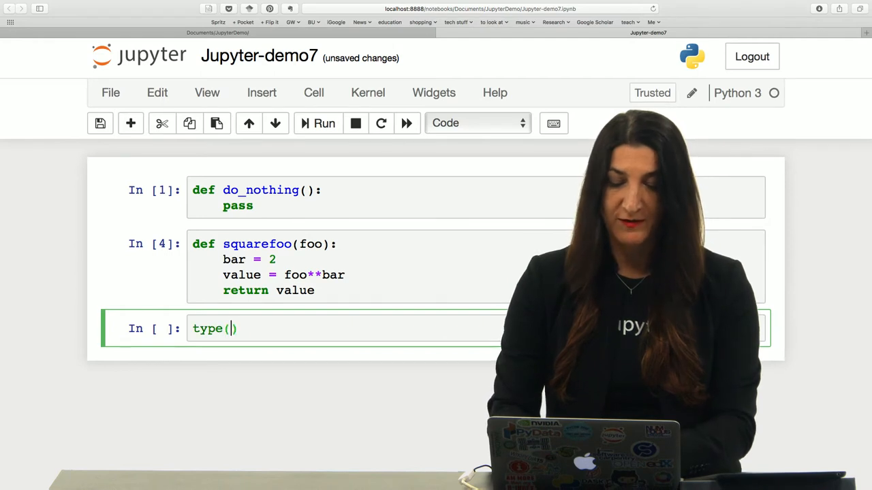
pyautogui.write('squarefoo')
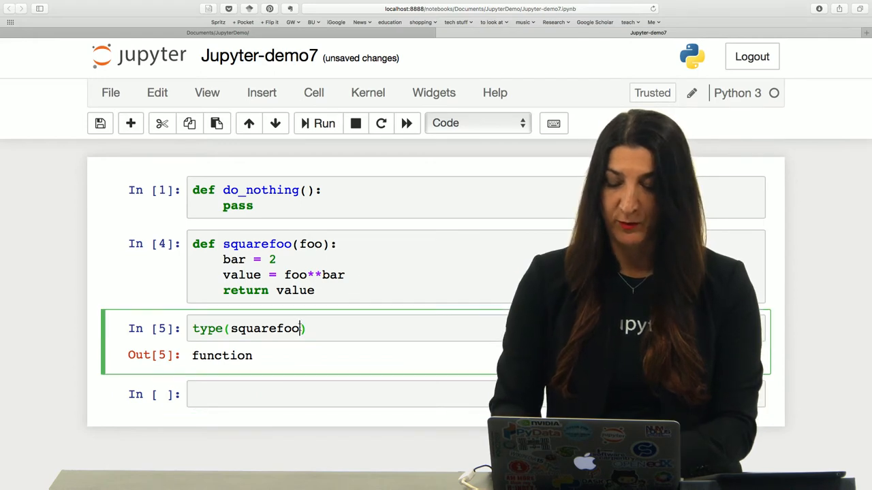
pyautogui.write('(5')
pyautogui.click(475, 394)
pyautogui.write('bar')
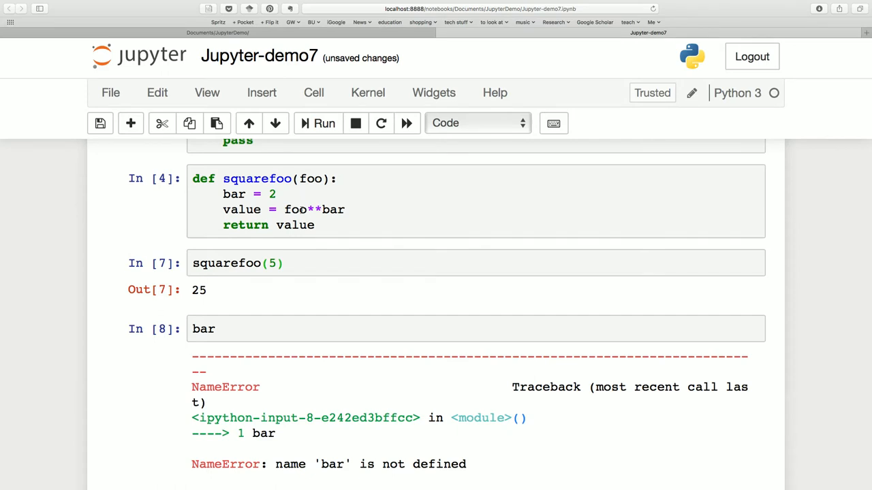
pyautogui.moveTo(325, 250)
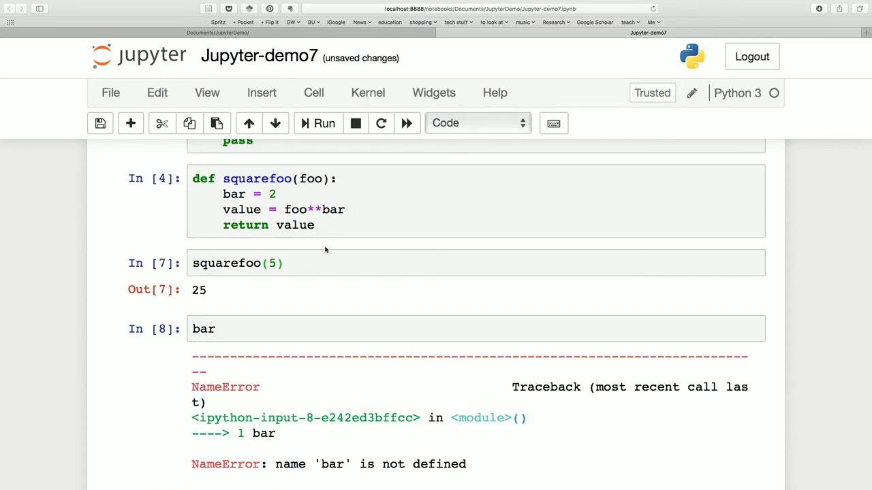
pyautogui.moveTo(355, 243)
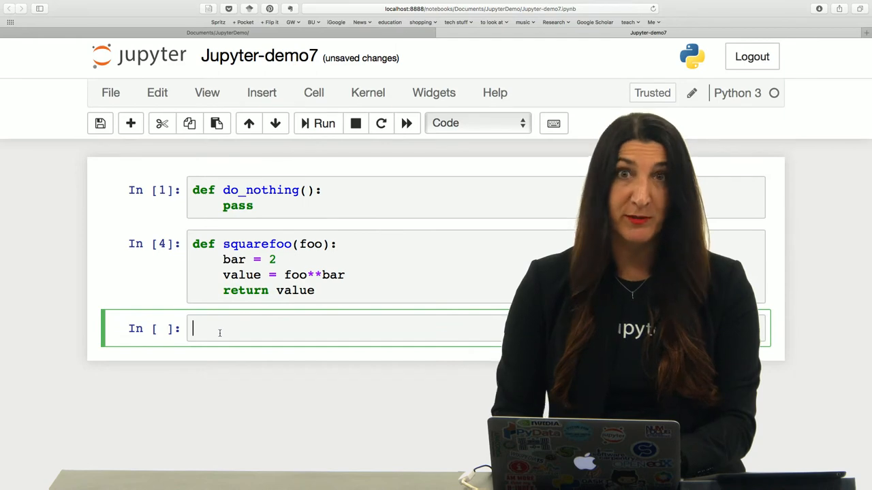
# Set global bar = 2 and define bar_power(foo) returning result = foo**bar
pyautogui.write('bar')
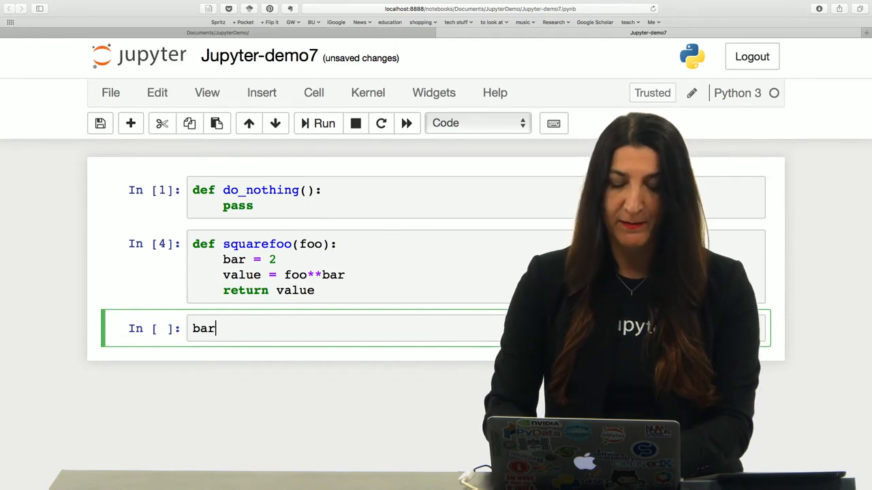
pyautogui.write('= 2')
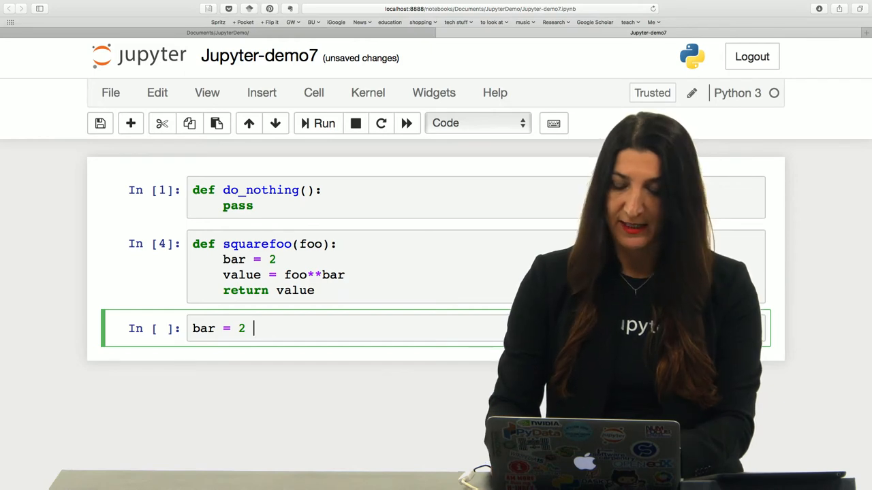
pyautogui.write('def ba')
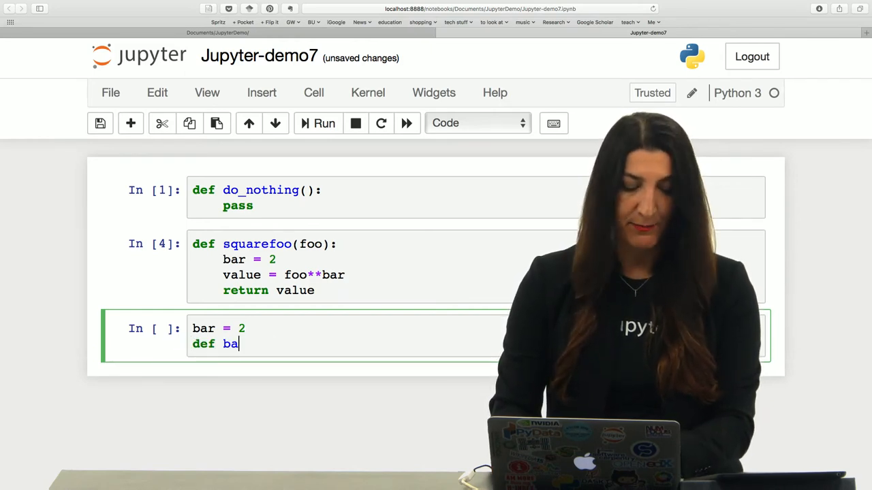
pyautogui.write('r_pow')
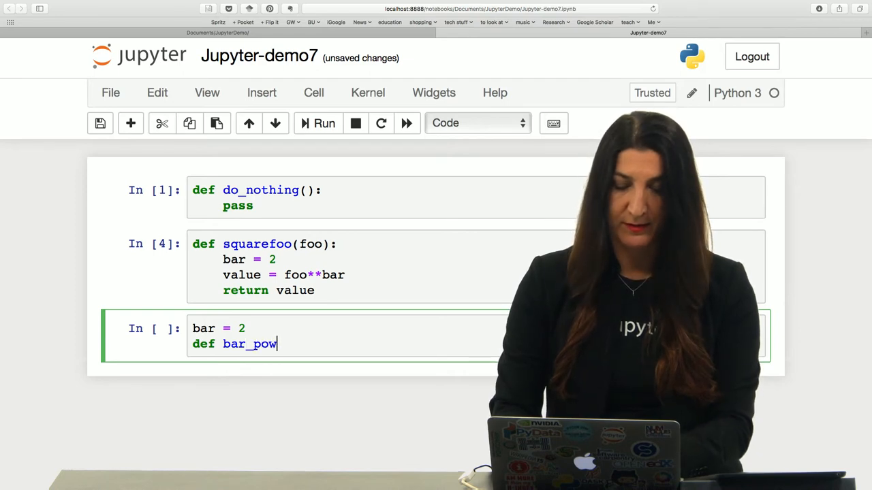
pyautogui.write('er(foo):')
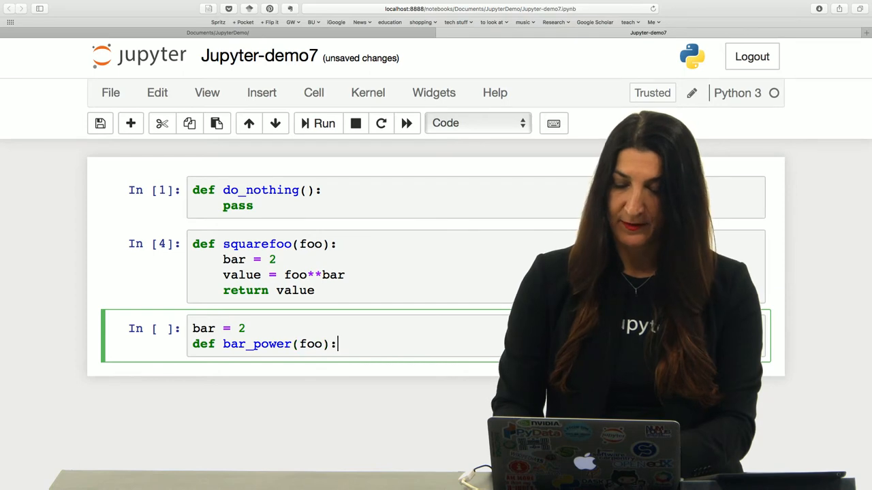
pyautogui.write('re')
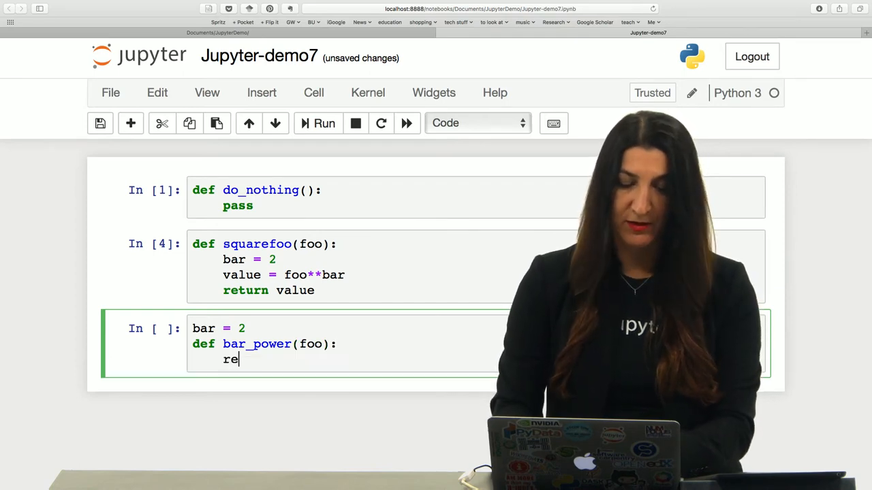
pyautogui.write('su')
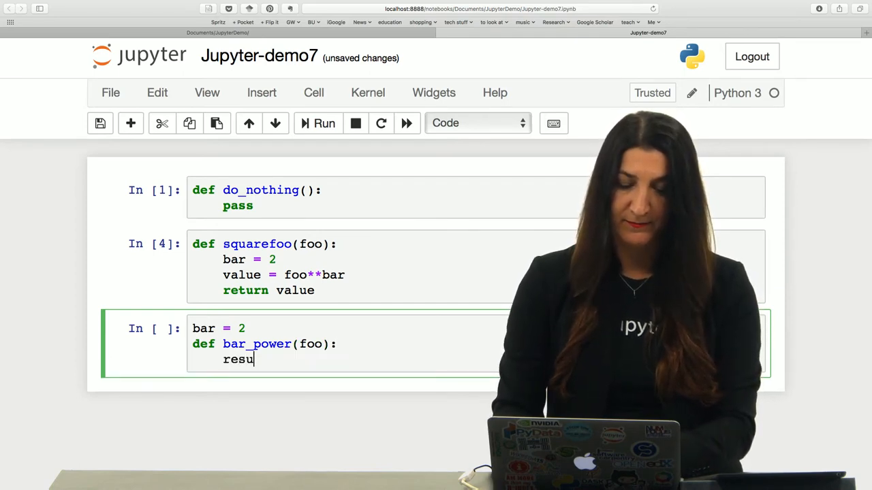
pyautogui.write('lt =')
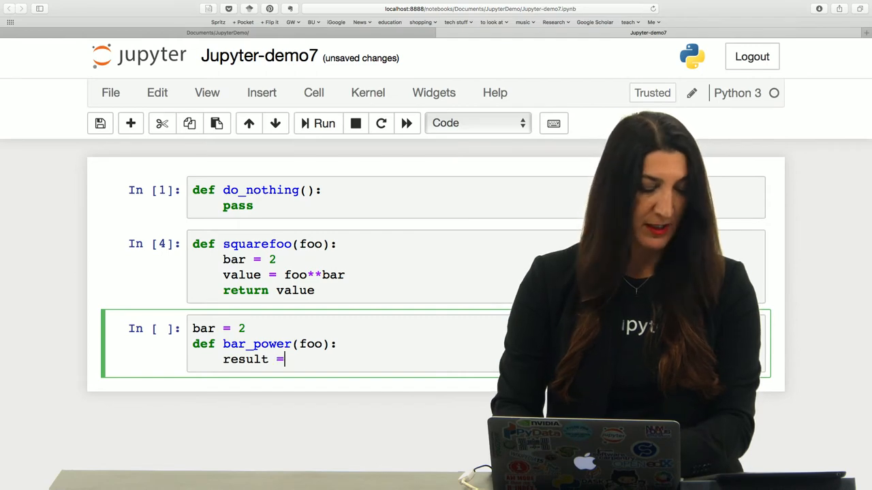
pyautogui.write('foo*')
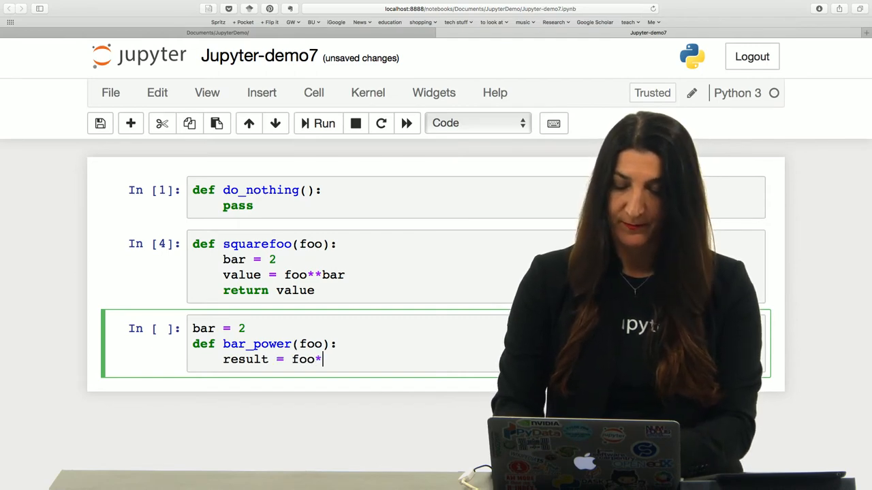
pyautogui.write('*bar')
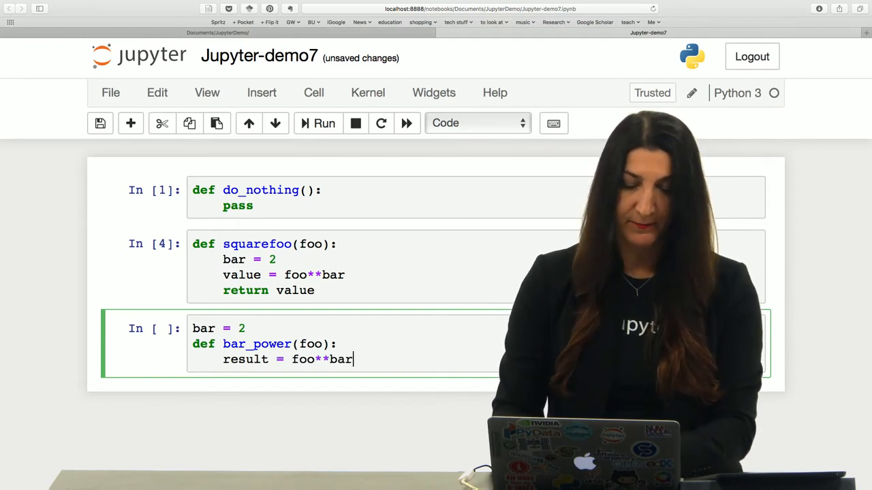
pyautogui.write('retur')
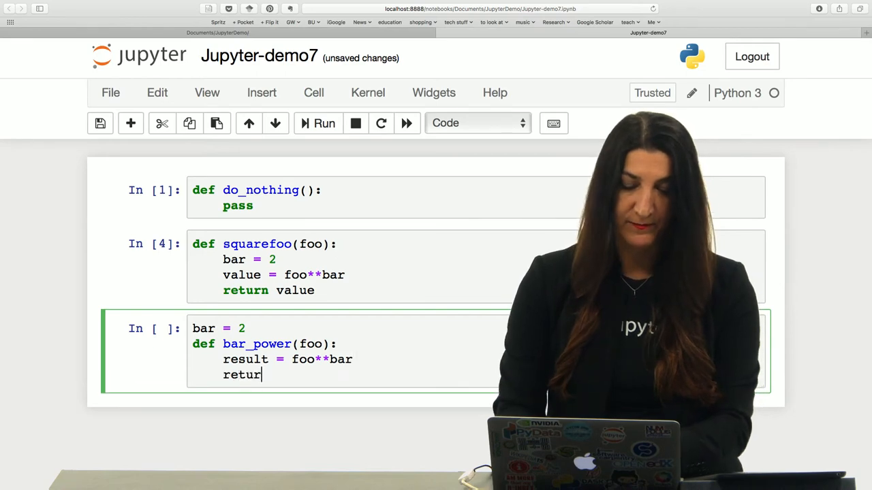
pyautogui.write('n result')
pyautogui.write('ba')
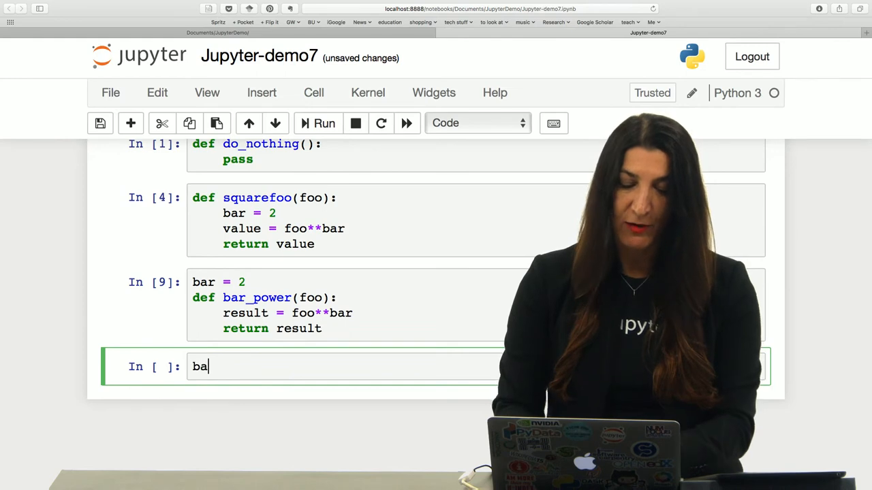
# Test evaluating result outside the function in a scratch cell
pyautogui.write('r')
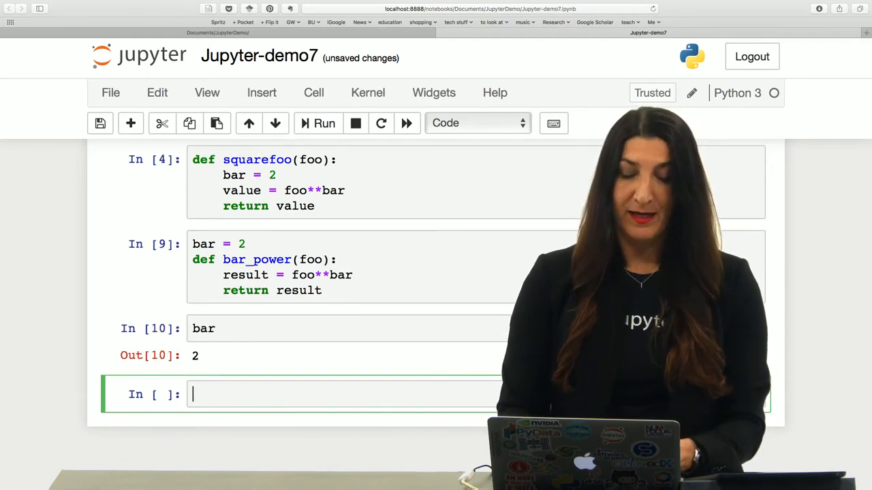
pyautogui.write('reusul')
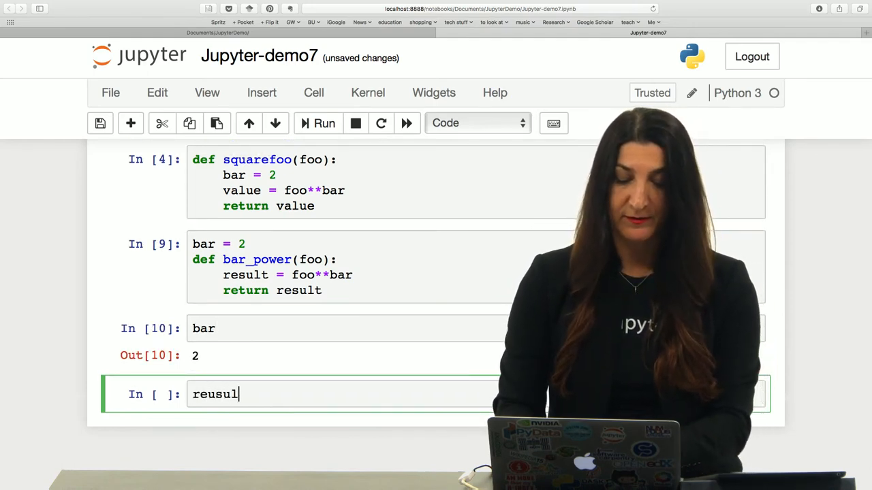
pyautogui.write('result')
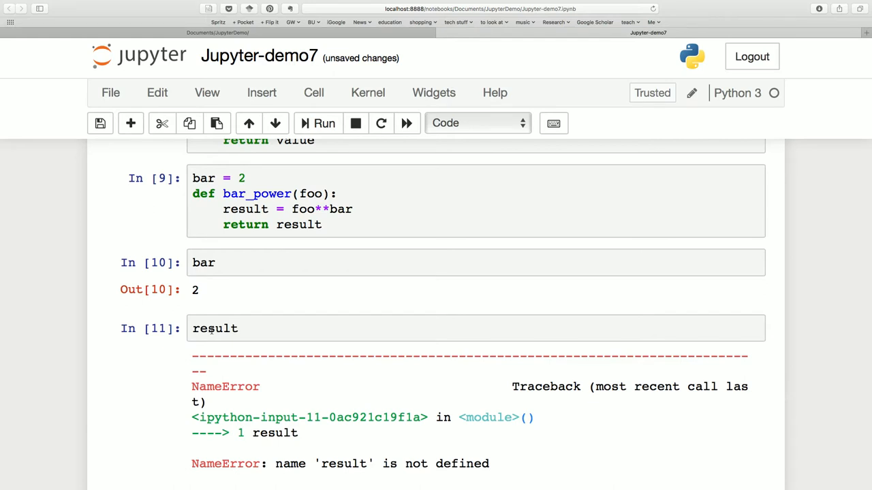
pyautogui.moveTo(250, 342)
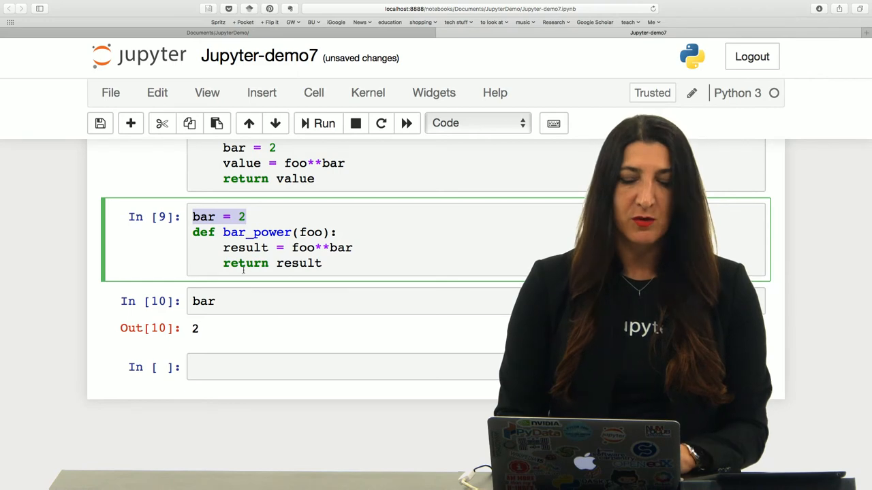
pyautogui.scroll(-3)
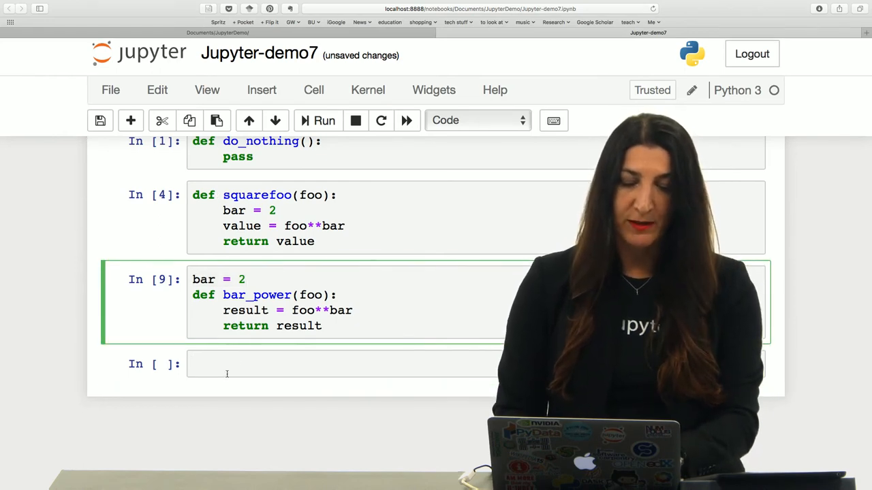
# Define oof_power(foo) returning foo**oof in the cell below bar_power
pyautogui.click(130, 123)
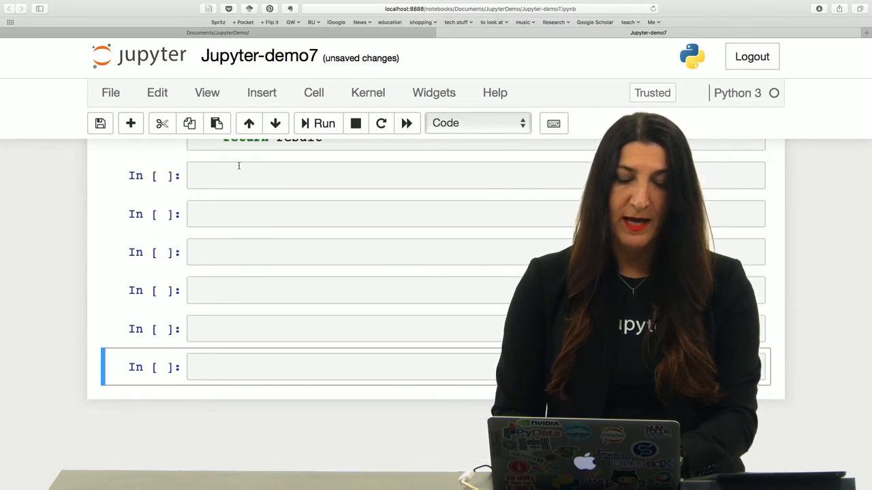
pyautogui.write('def oof')
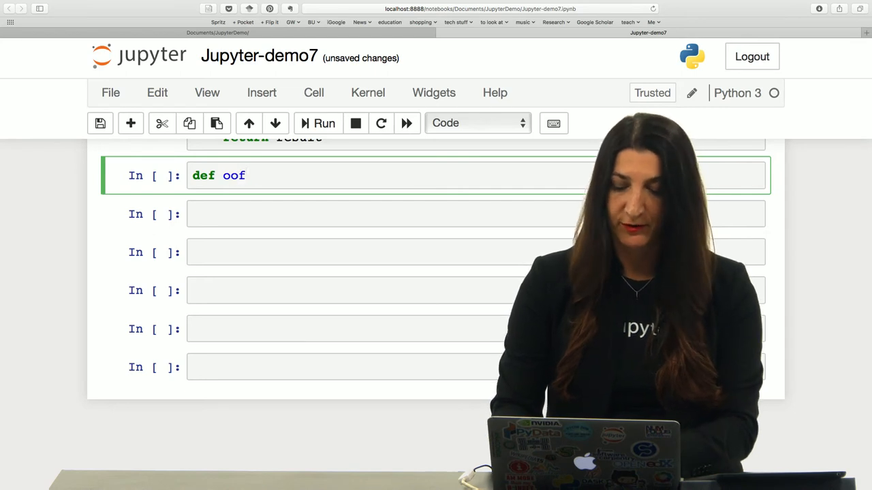
pyautogui.write('_power')
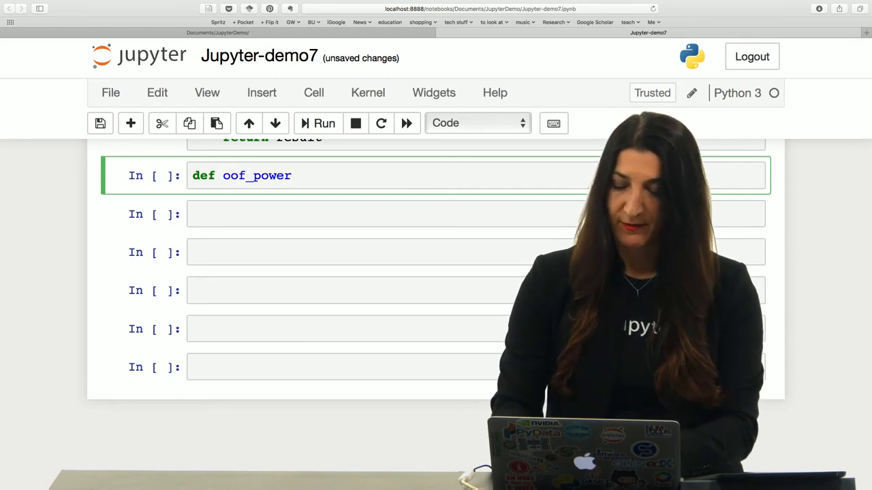
pyautogui.write('(foo):')
pyautogui.write('value =')
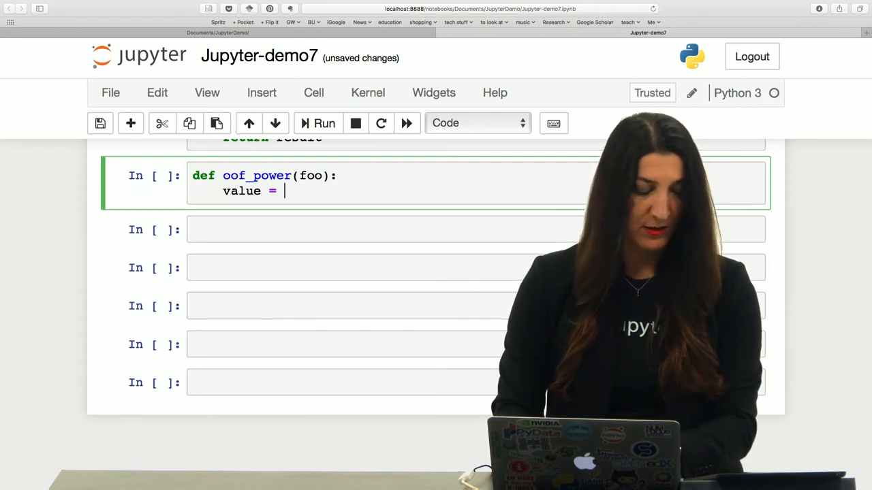
pyautogui.write('foo')
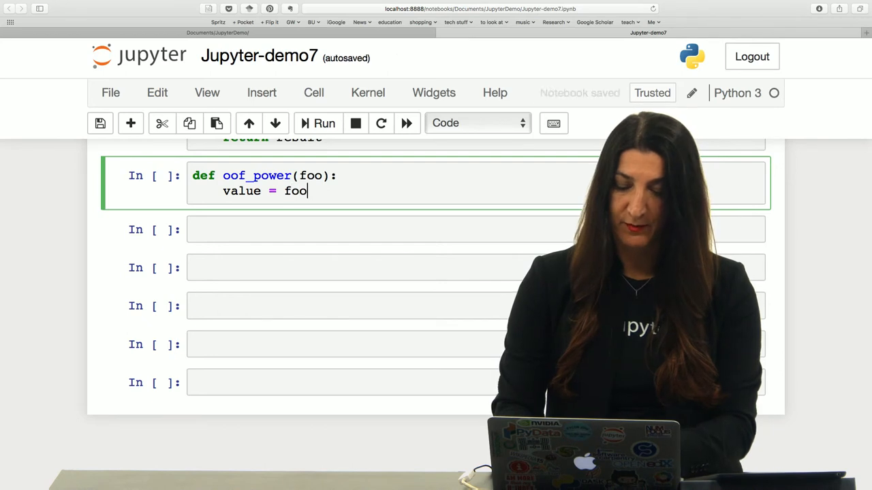
pyautogui.write('**of')
pyautogui.write('re')
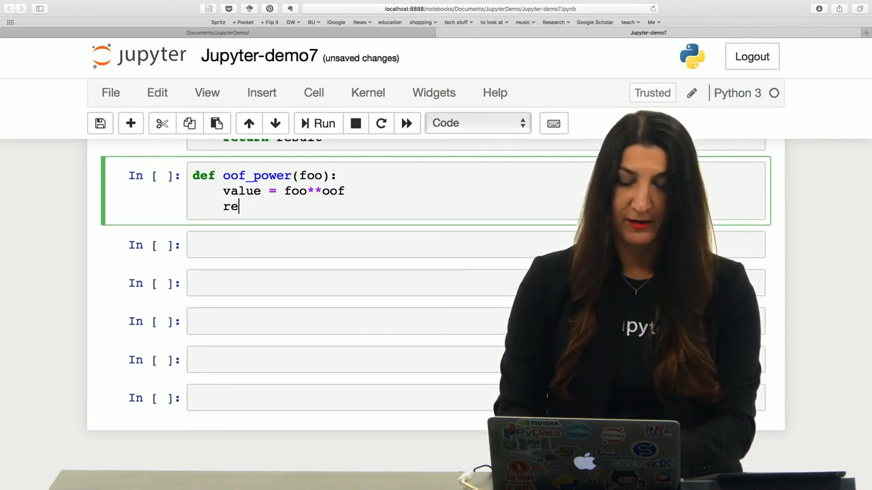
pyautogui.write('turn value')
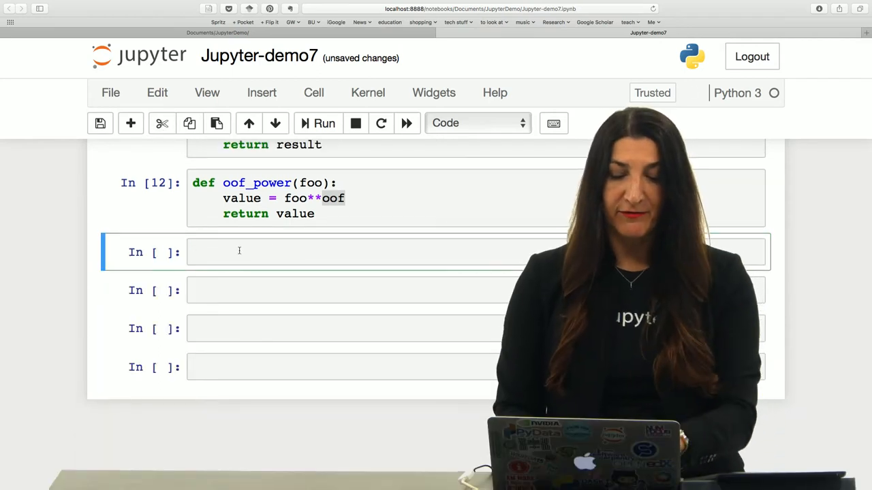
# Check type(oof_power) and call oof_power(4) in test cells
pyautogui.write('type')
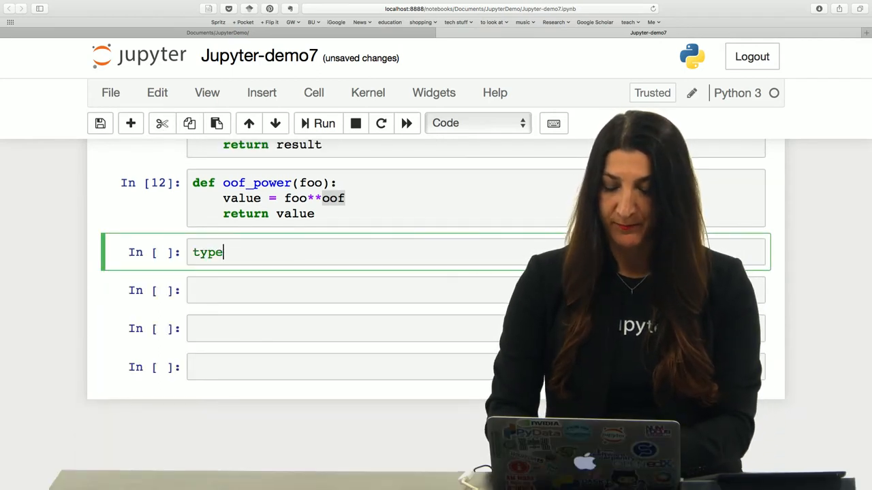
pyautogui.write('(oof)')
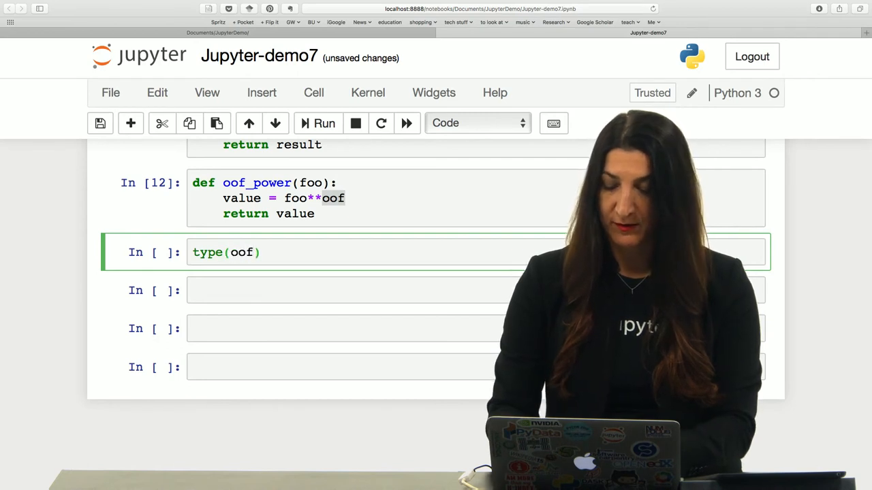
pyautogui.write('_power')
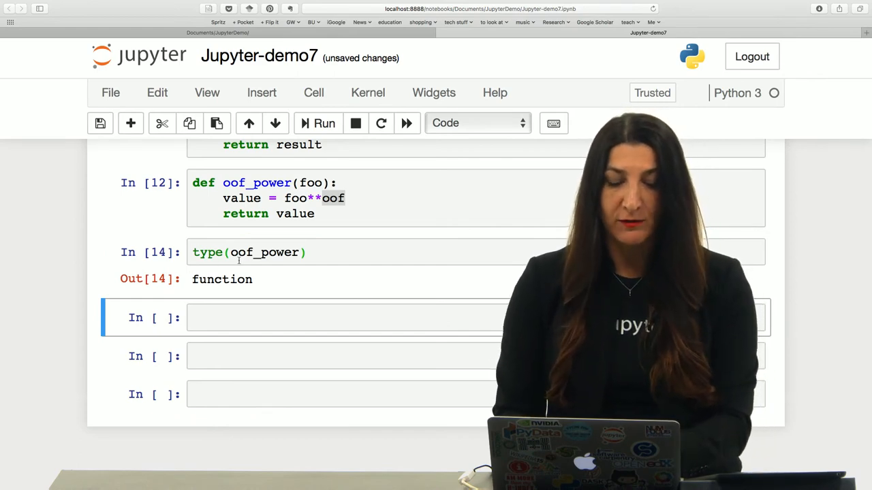
pyautogui.write('oof')
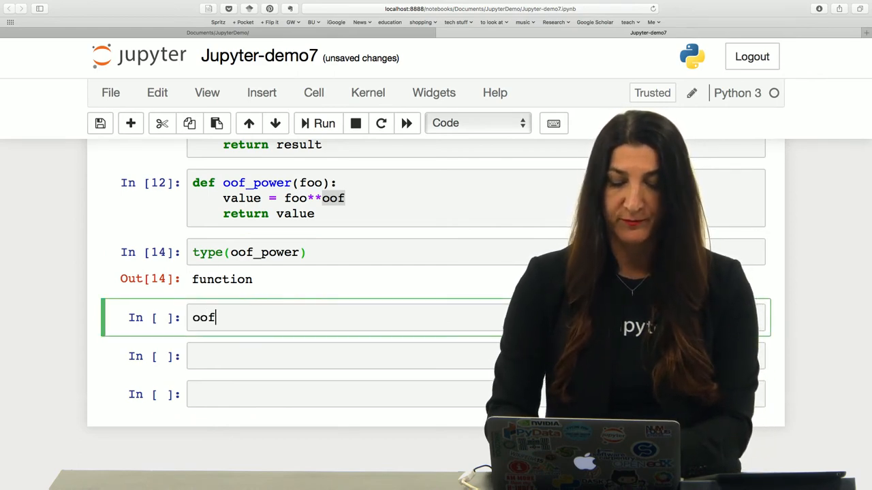
pyautogui.write('_po')
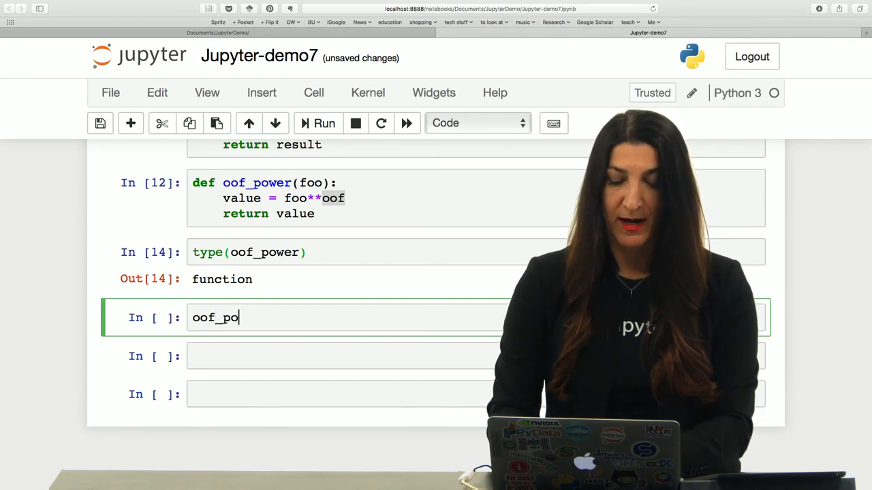
pyautogui.write('wer(4)')
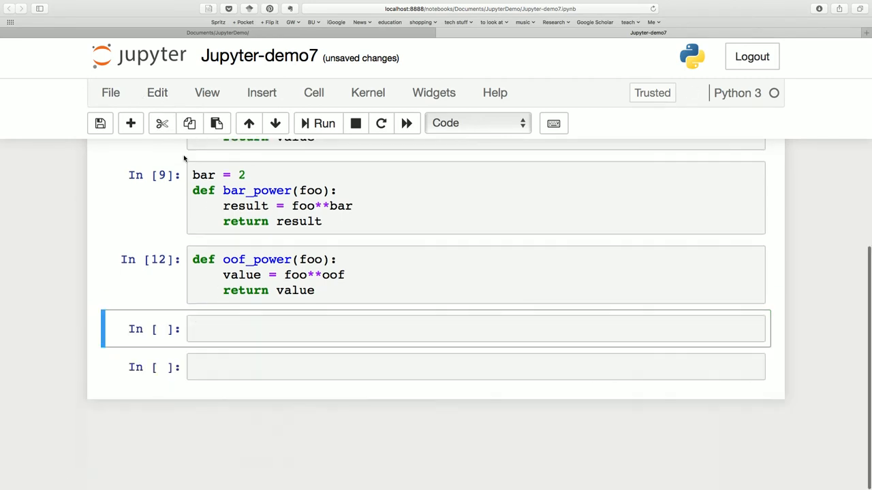
# Set oof = 2, rerun oof_power(4) for 16, and import numpy
pyautogui.write('oof = 2')
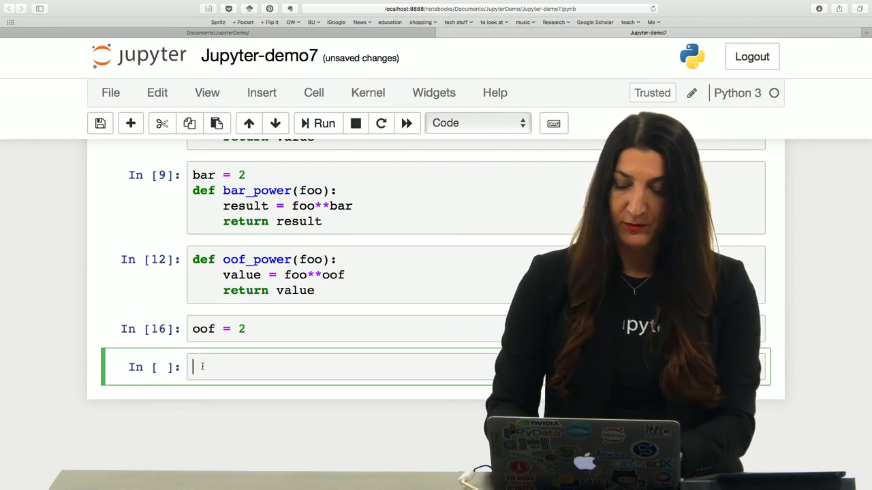
pyautogui.write('oof_power(4')
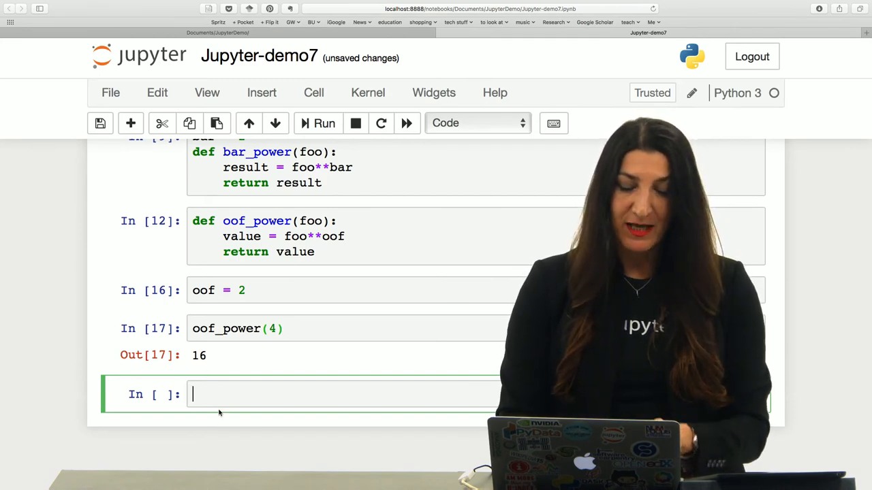
pyautogui.write('import numpy')
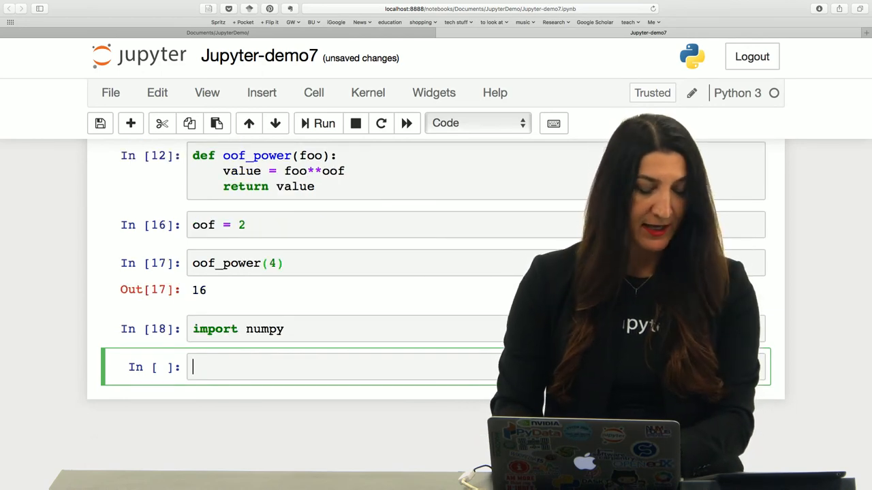
# Store foo = numpy.array([2, 3, 4])
pyautogui.write('foo = n')
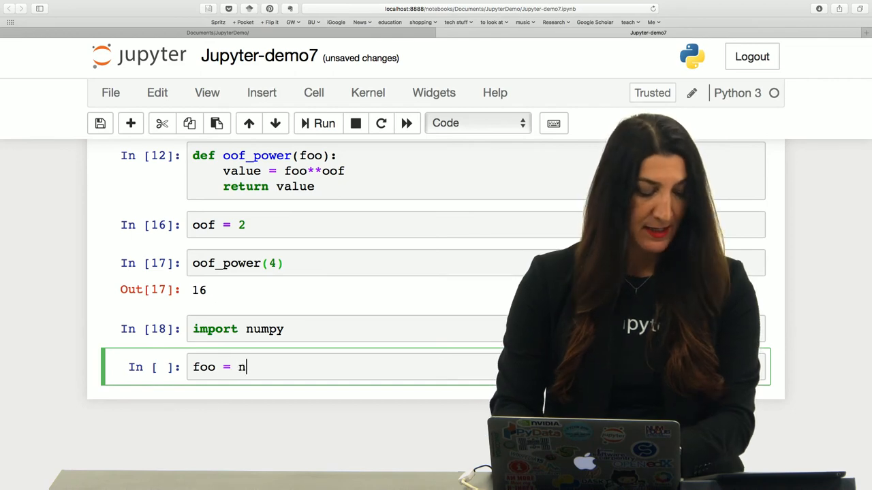
pyautogui.write('ump')
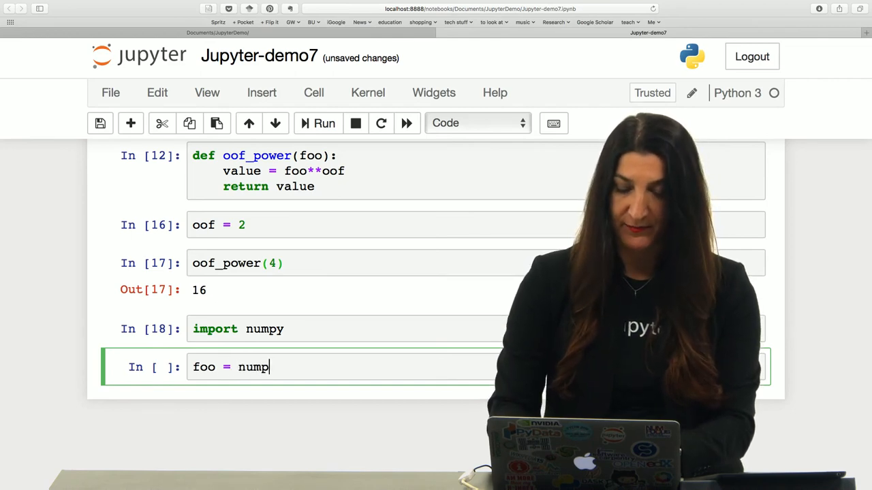
pyautogui.write('y.arra')
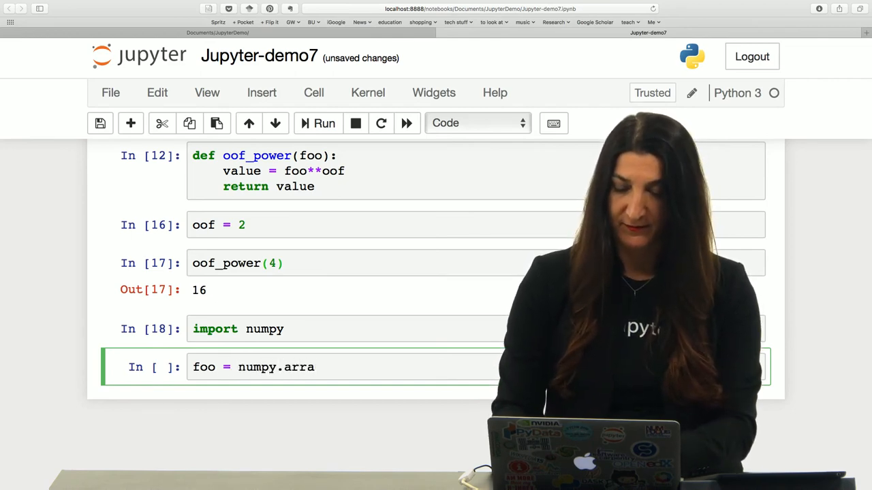
pyautogui.write('y([]')
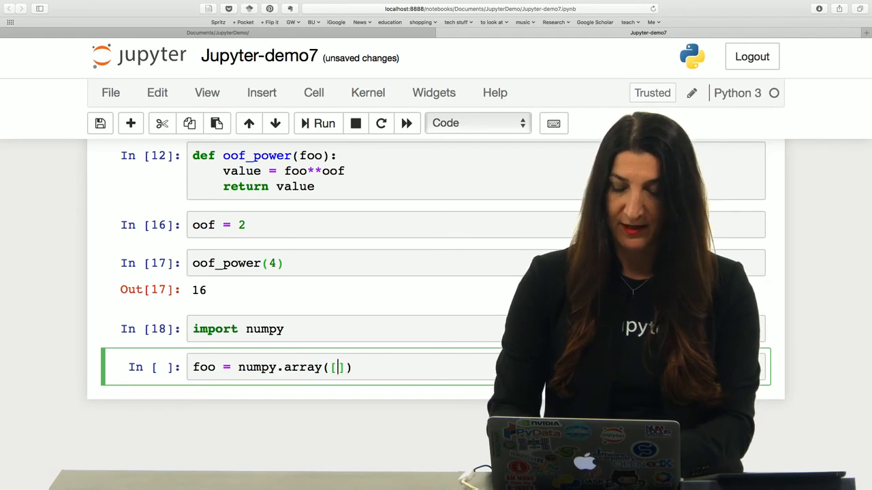
pyautogui.write('2, 3, 4')
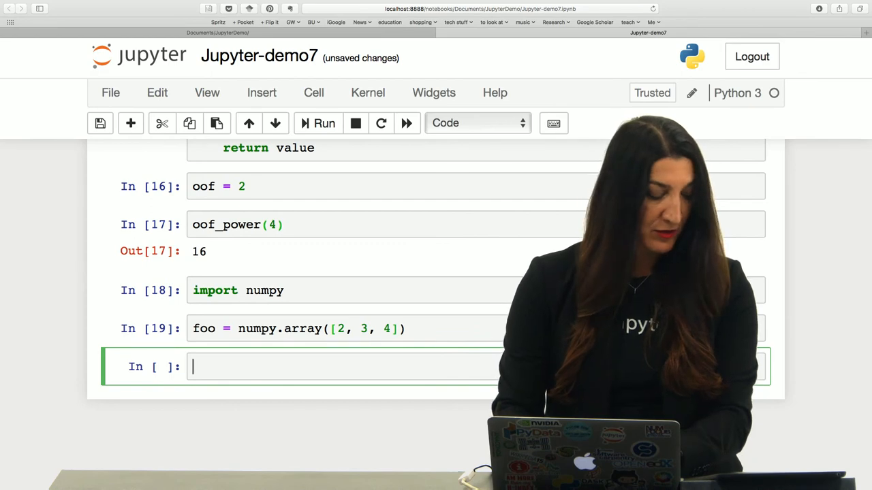
# Run squarefoo(foo) to get array([4, 9, 16]), reviewing squarefoo above
pyautogui.write('squa')
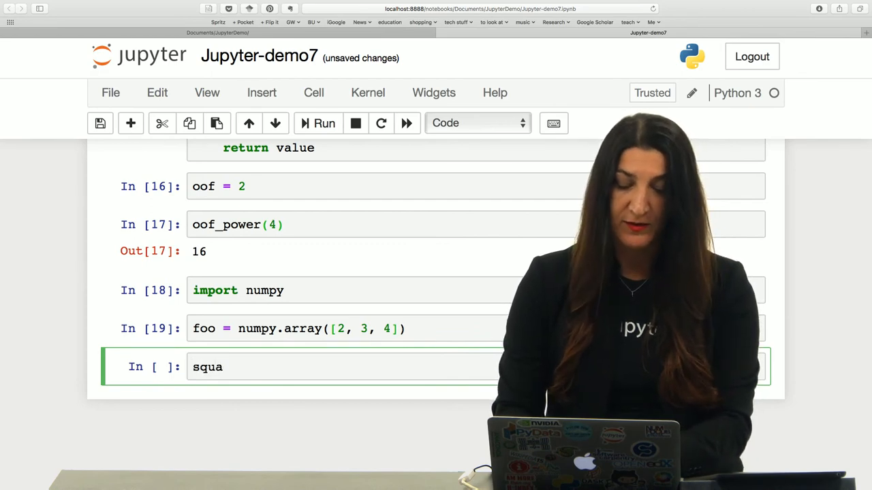
pyautogui.write('refoo(foo')
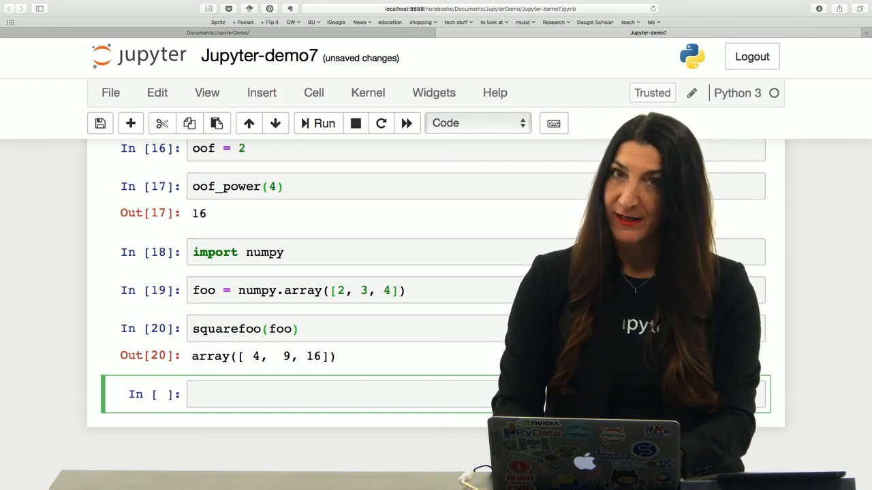
pyautogui.scroll(-3)
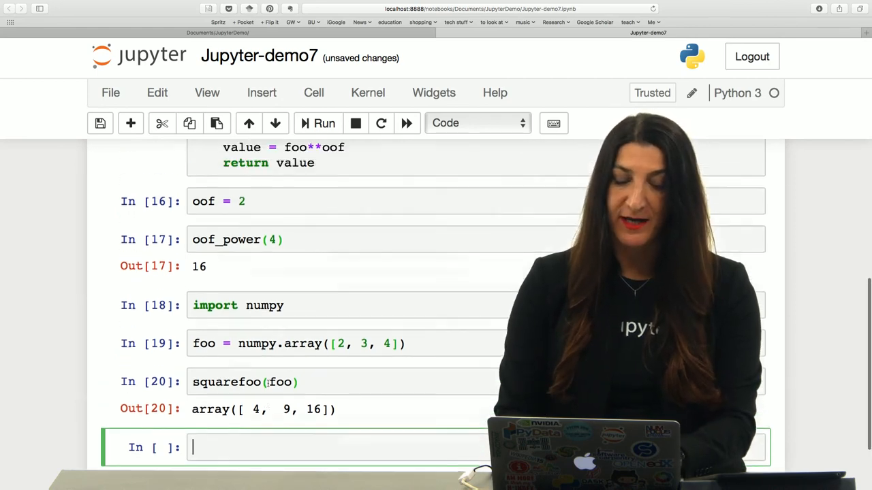
pyautogui.scroll(3)
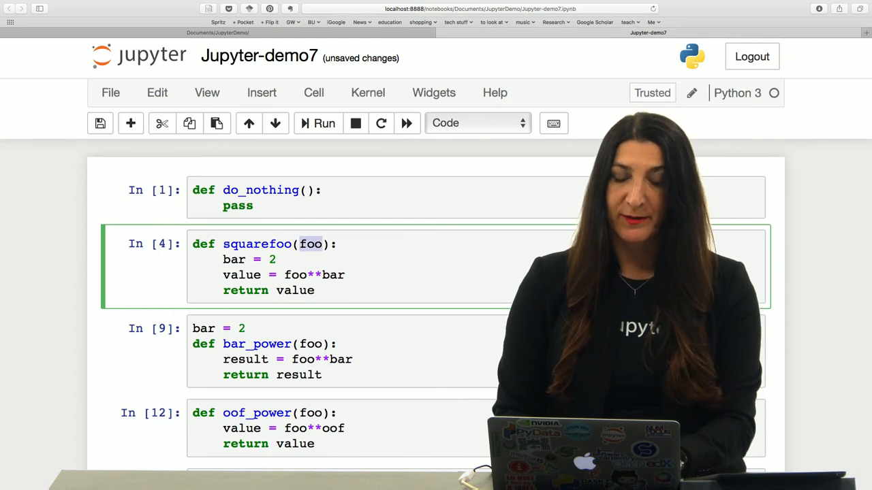
pyautogui.scroll(-3)
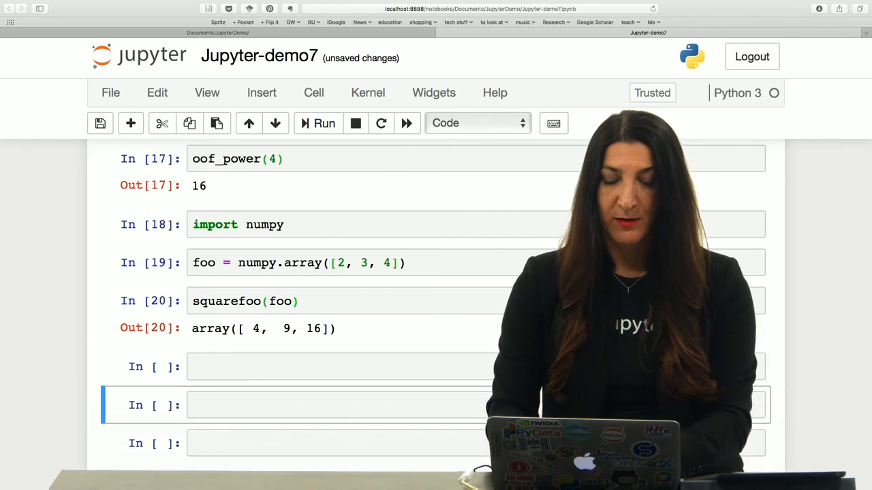
# Run bar = numpy.array([3, 4]) as a new cell
pyautogui.write('bar')
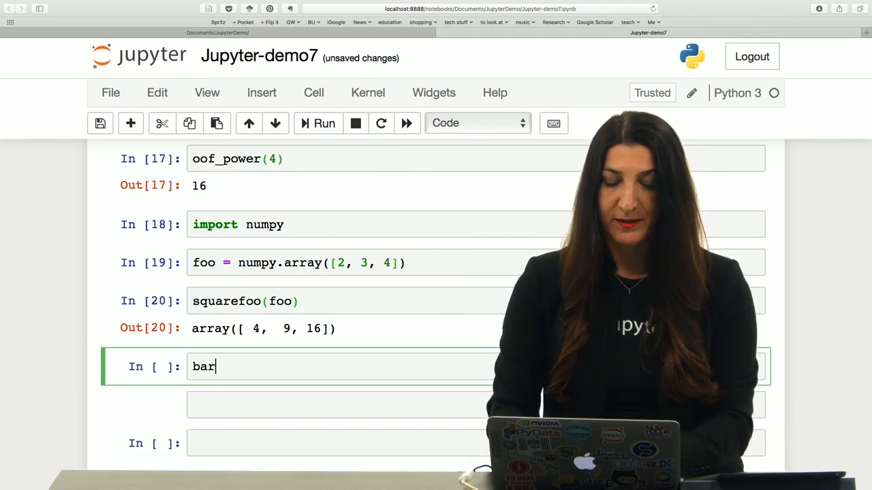
pyautogui.write('= nump')
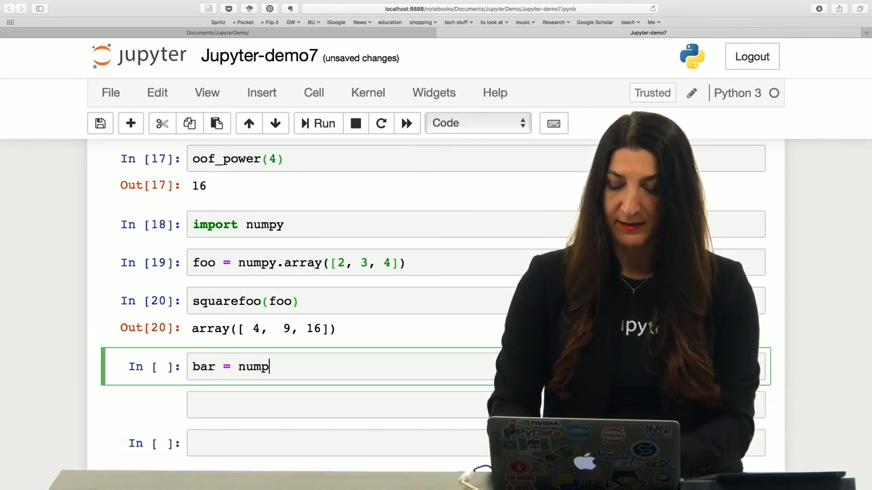
pyautogui.write('.array')
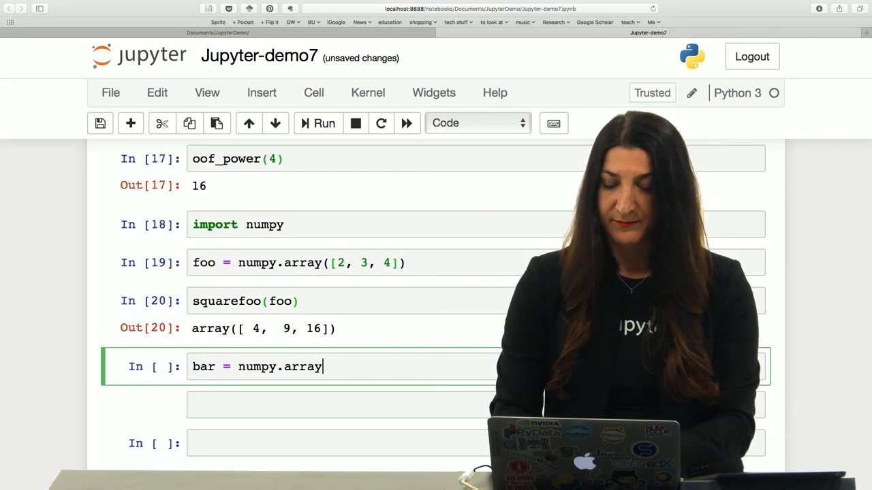
pyautogui.write('([')
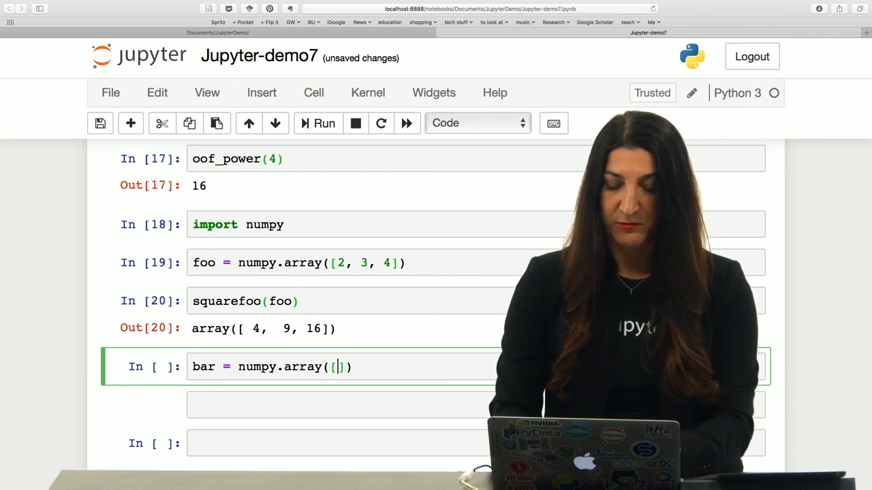
pyautogui.write('3, 4')
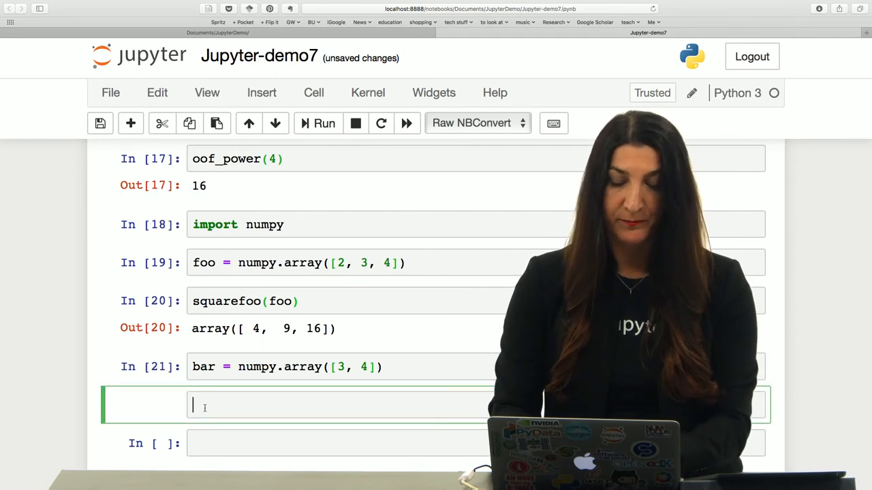
# Remove the stray raw cell and enter squarefoo(bar) in a code cell
pyautogui.click(162, 123)
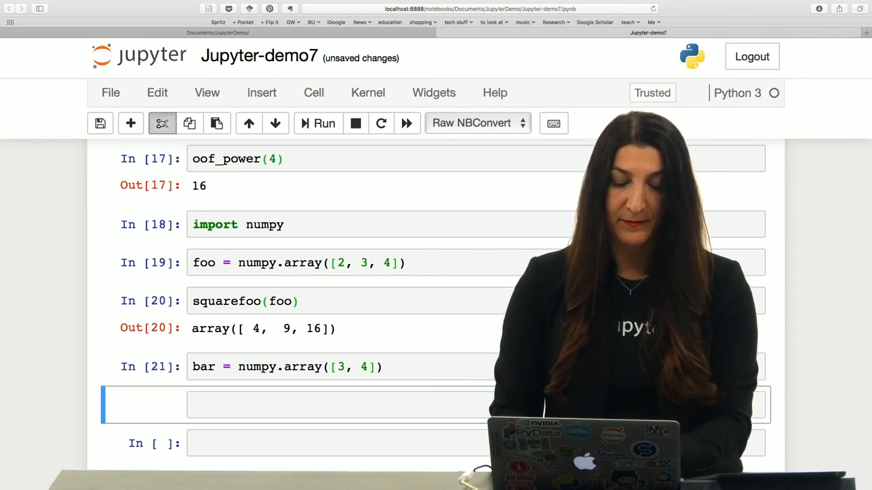
pyautogui.write('s')
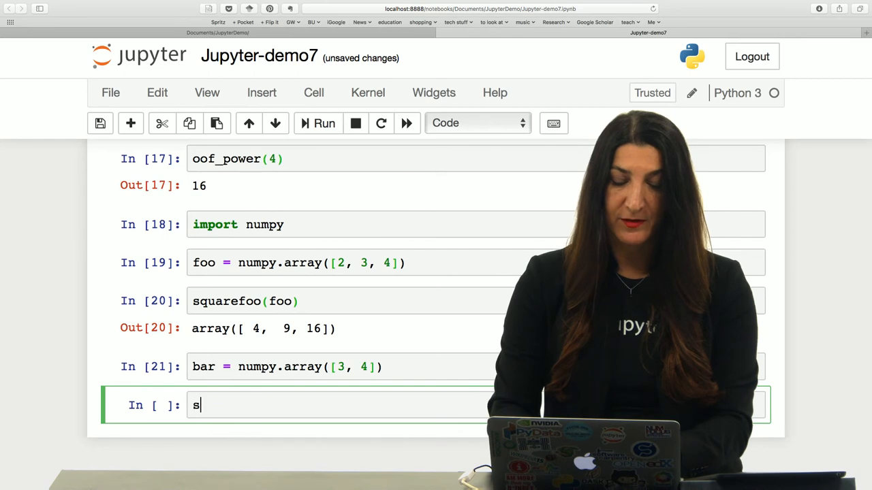
pyautogui.write('quarefoo')
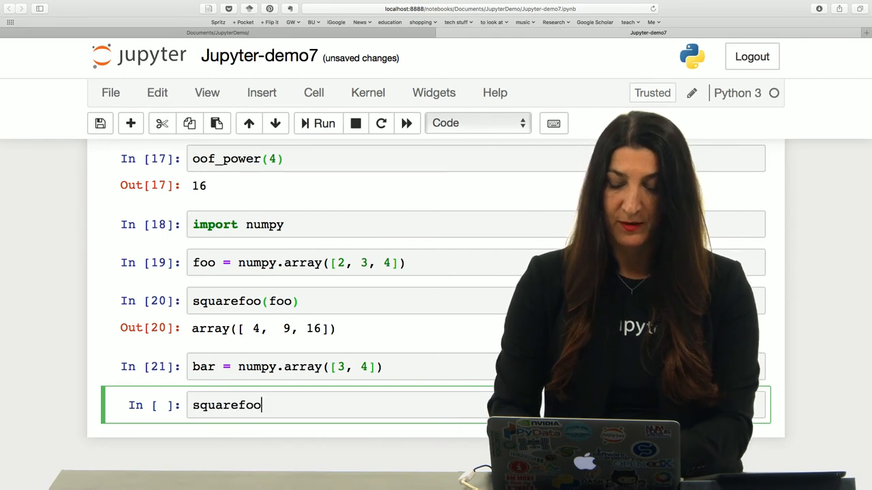
pyautogui.write('(bar)')
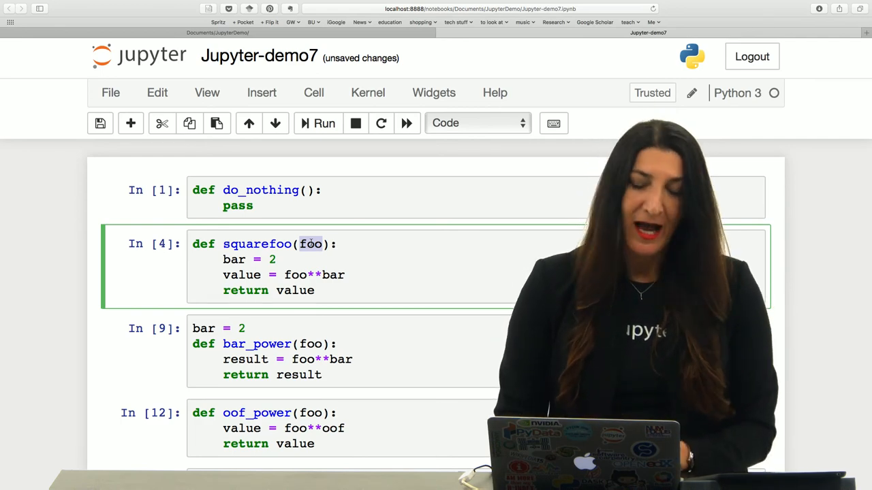
# Type the docstring 'This function takes the square of its argument' under squarefoo's def line
pyautogui.scroll(-3)
pyautogui.write("'''''")
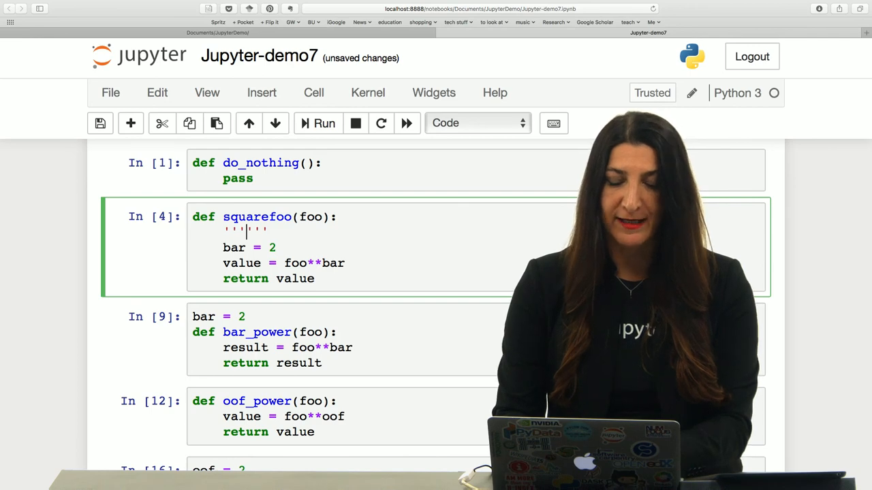
pyautogui.write('This function takes the s')
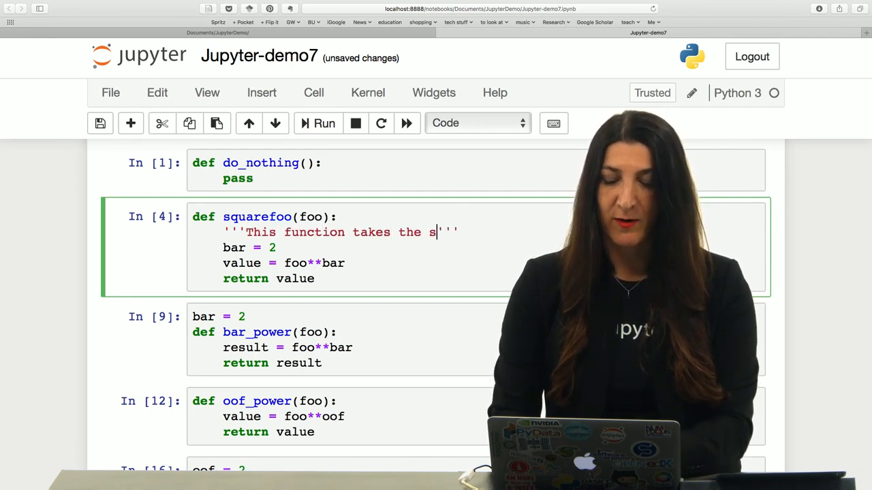
pyautogui.write('quare of')
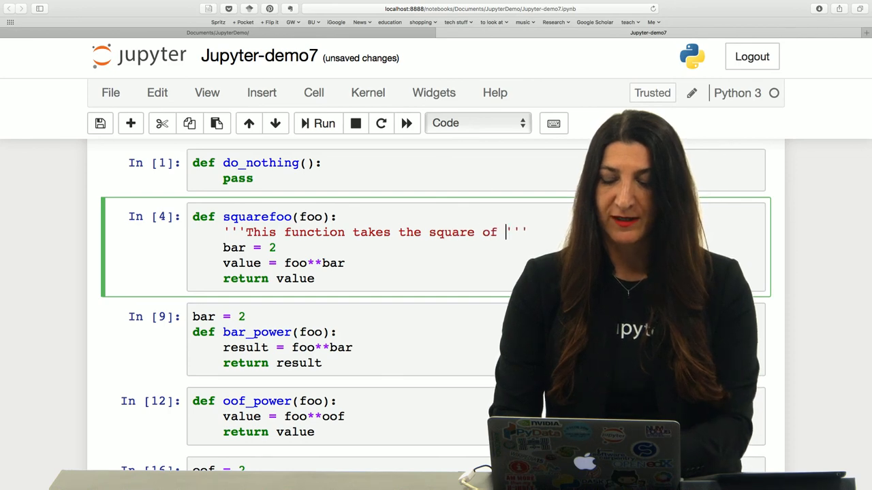
pyautogui.write('its arg')
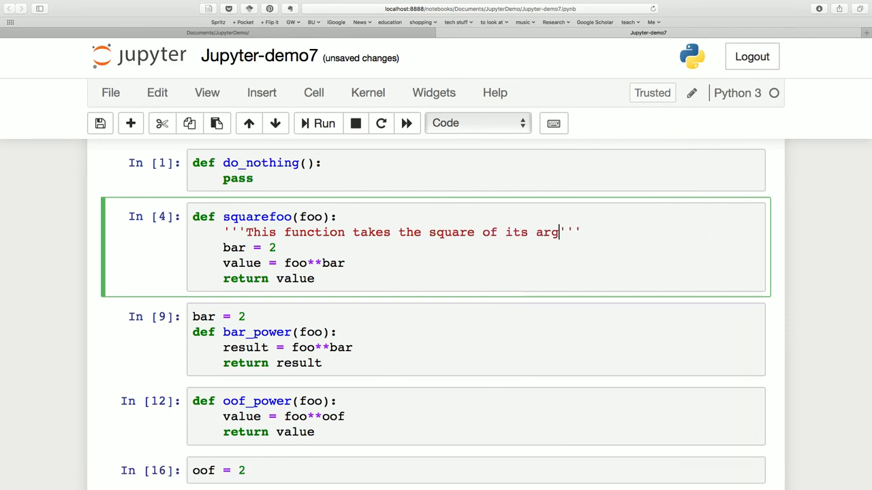
pyautogui.write('ument')
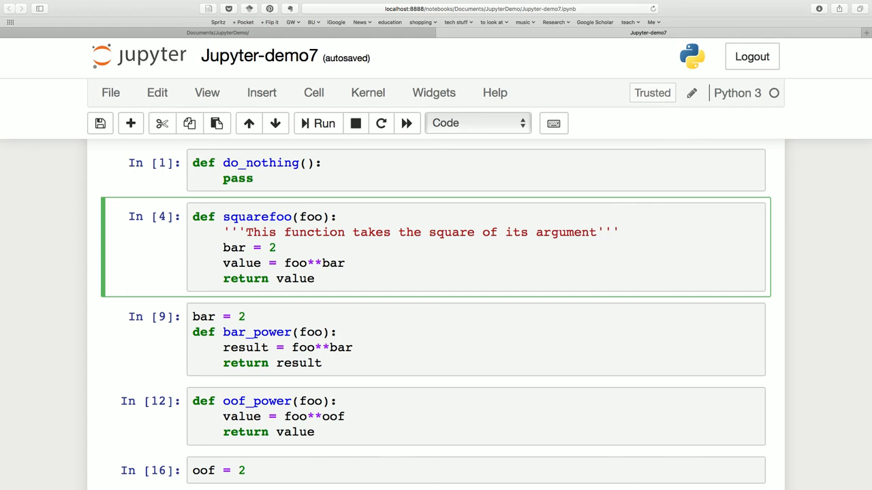
pyautogui.click(99, 123)
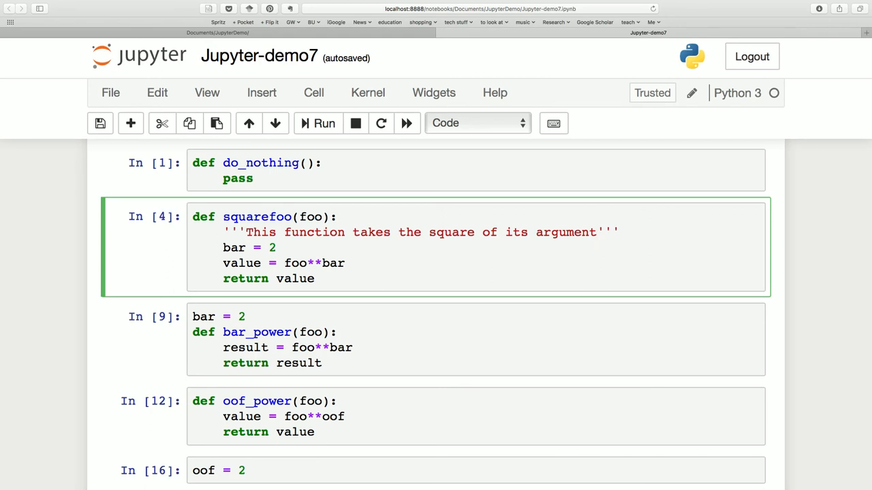
pyautogui.click(596, 232)
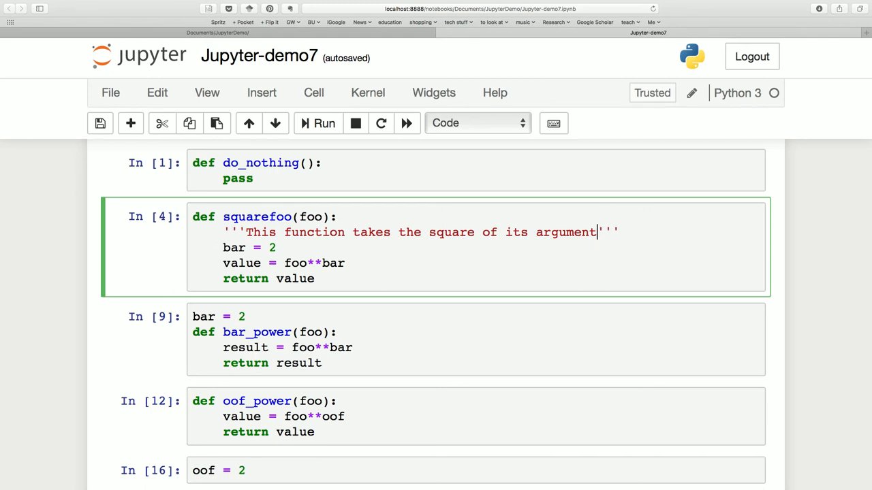